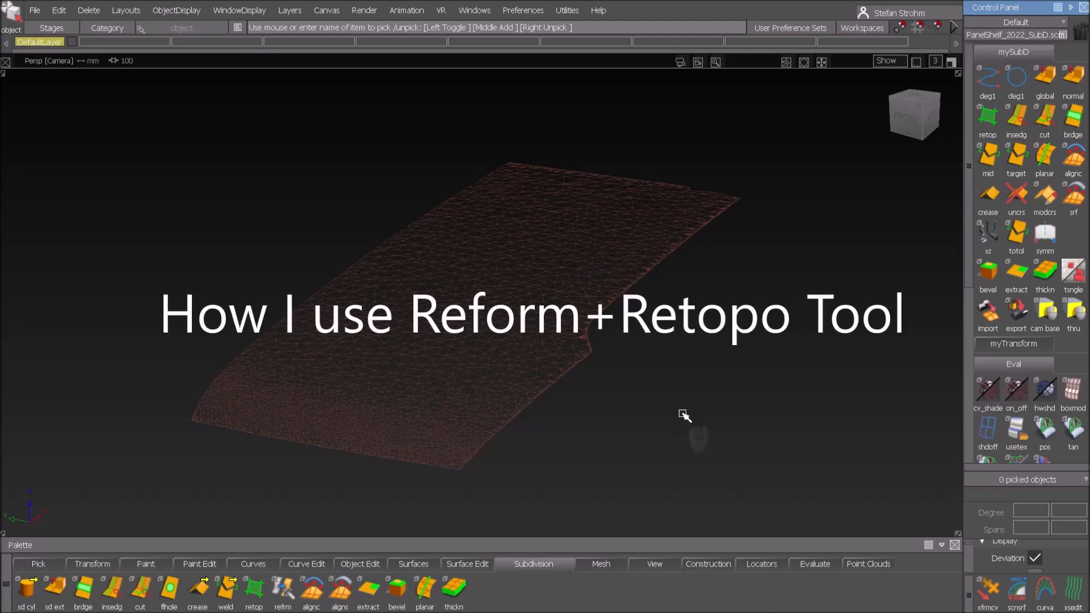
mouse_move(685, 410)
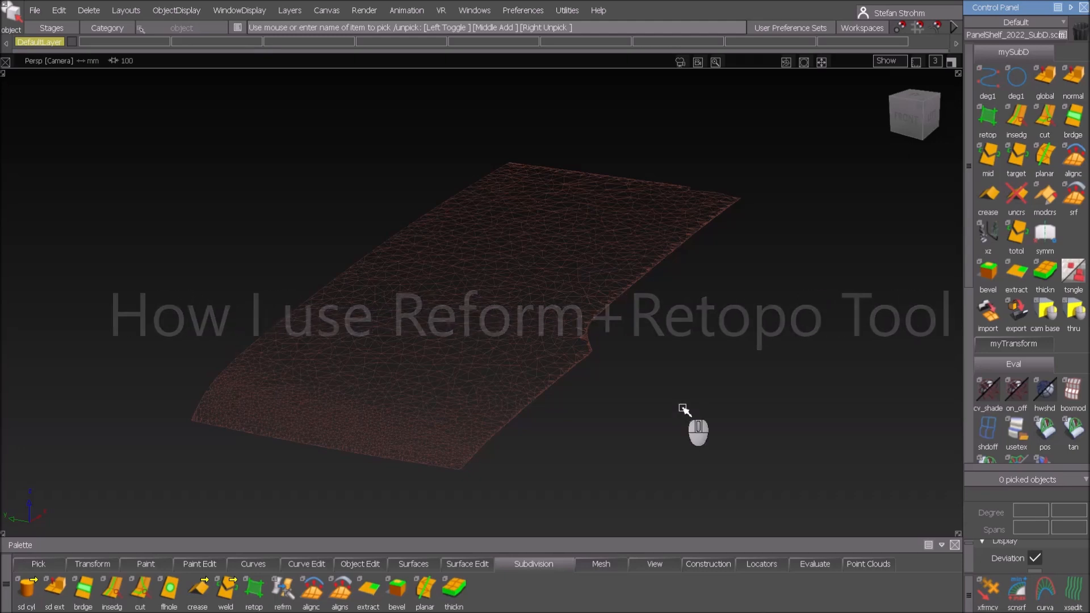
mouse_move(541, 272)
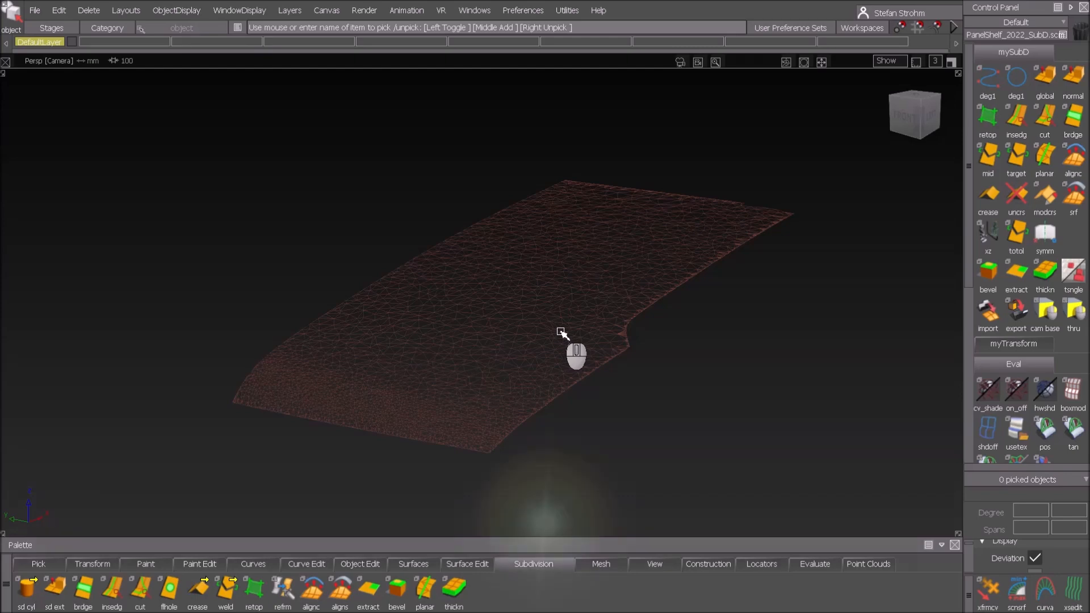
Run Subdiv ReForm on the scanned panel mesh to build SubD topology
click(282, 587)
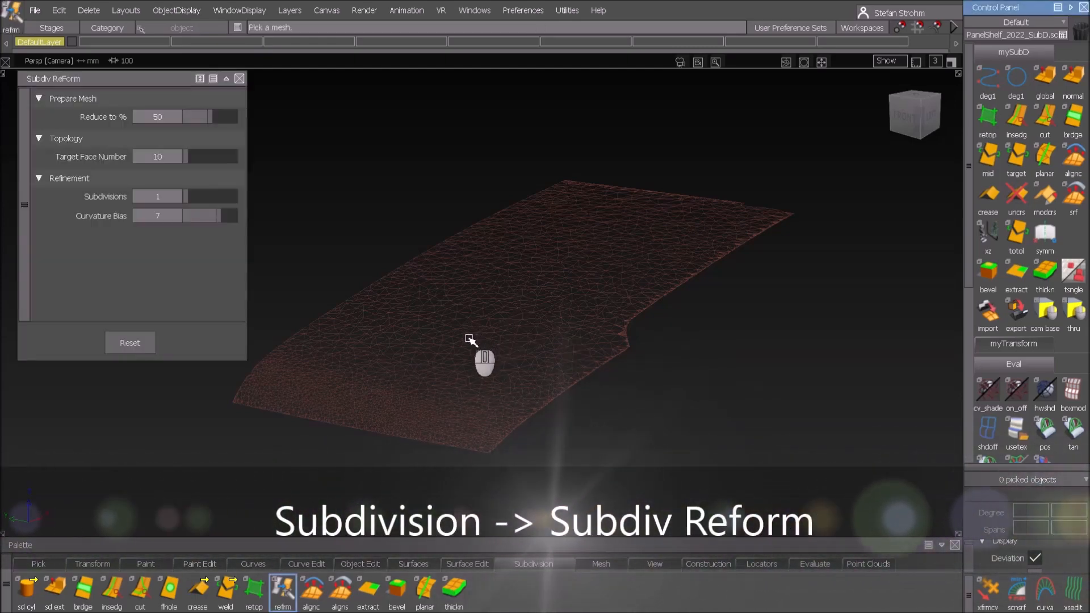
click(471, 341)
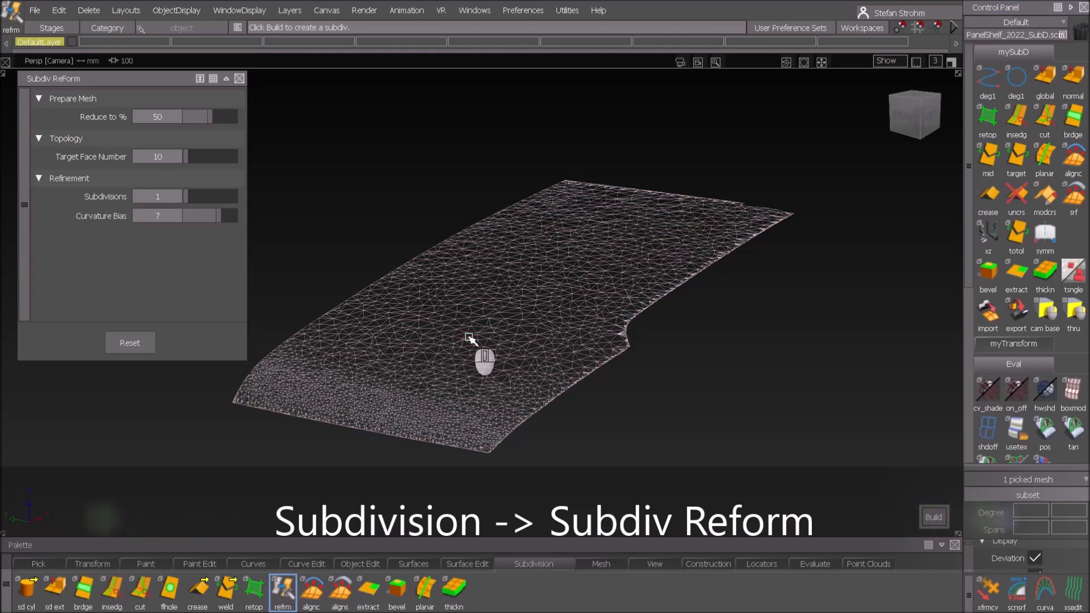
click(934, 517)
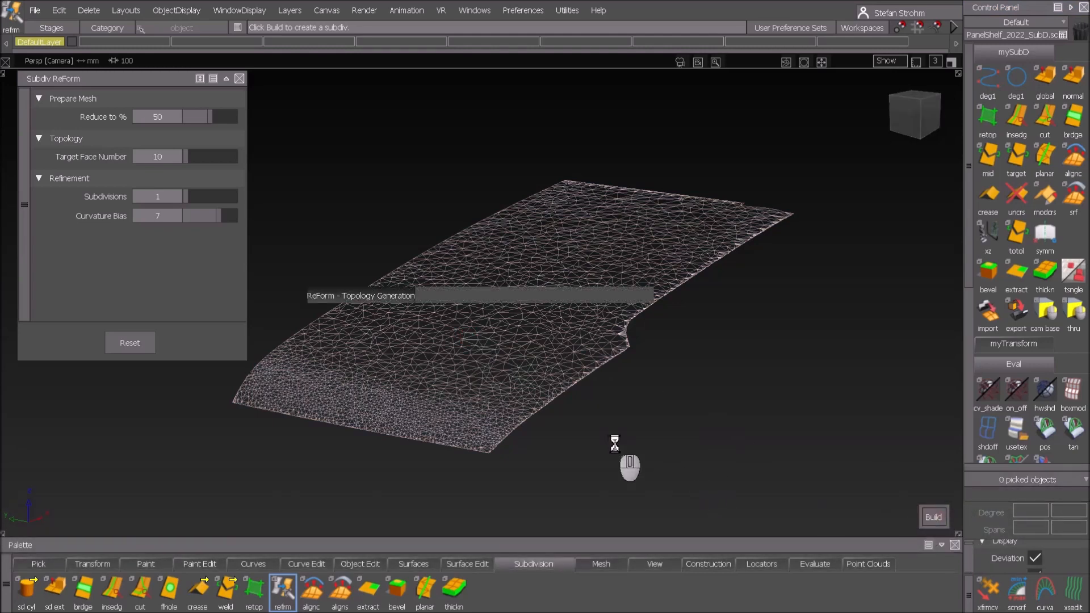
Let ReForm wrap a coarse grid SubD surface over the scanned panel mesh
click(933, 517)
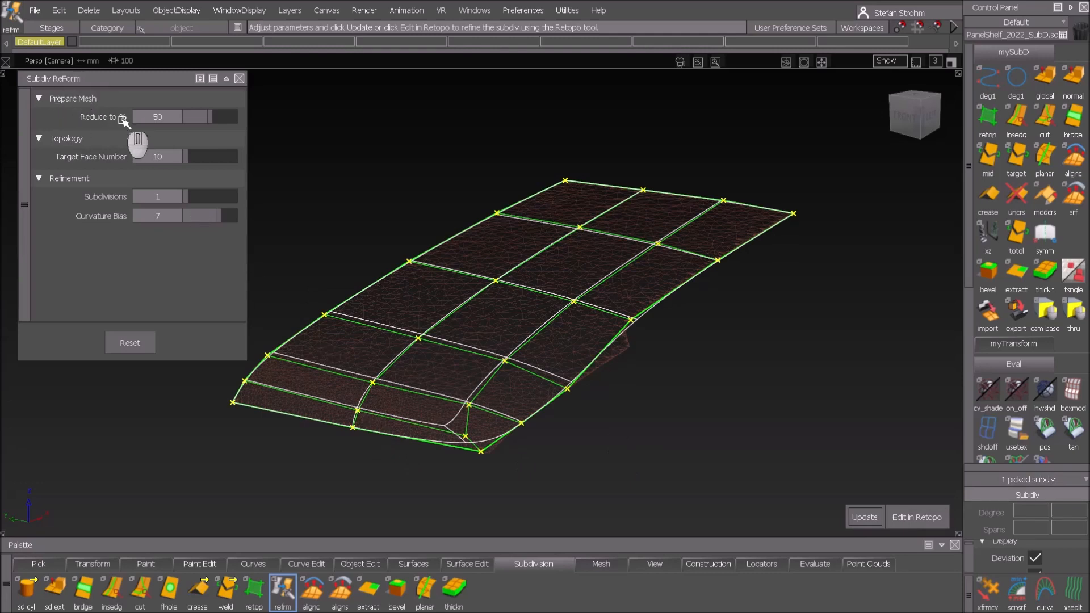
mouse_move(547, 303)
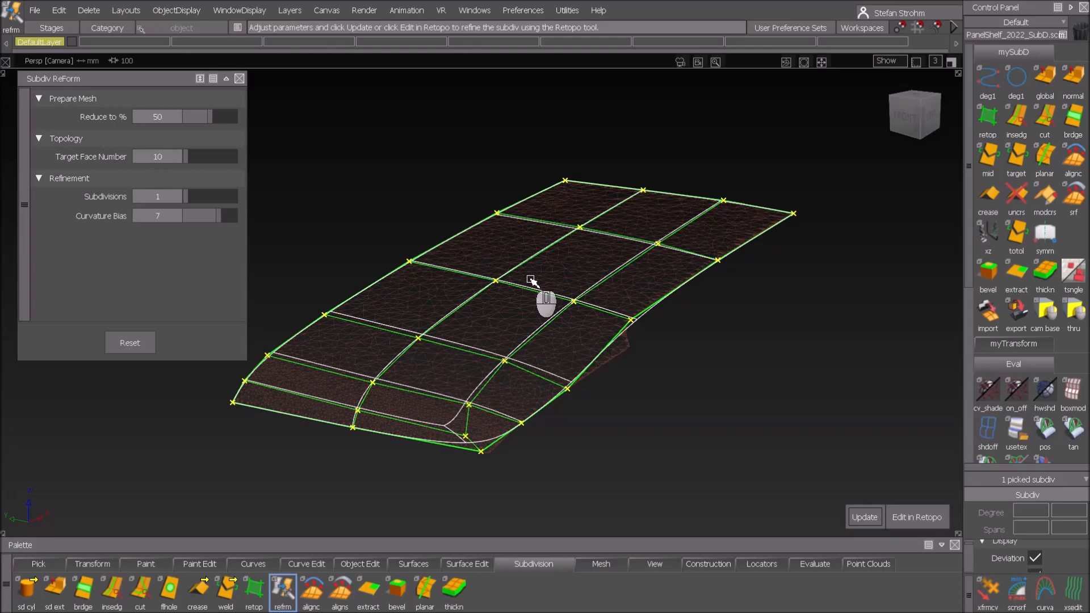
mouse_move(83, 187)
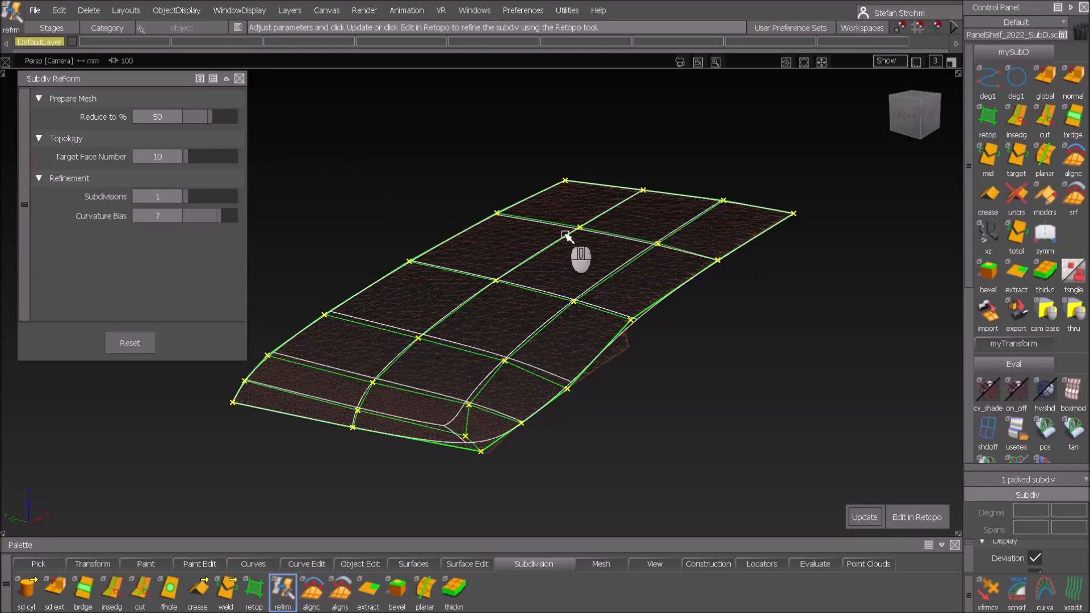
mouse_move(173, 475)
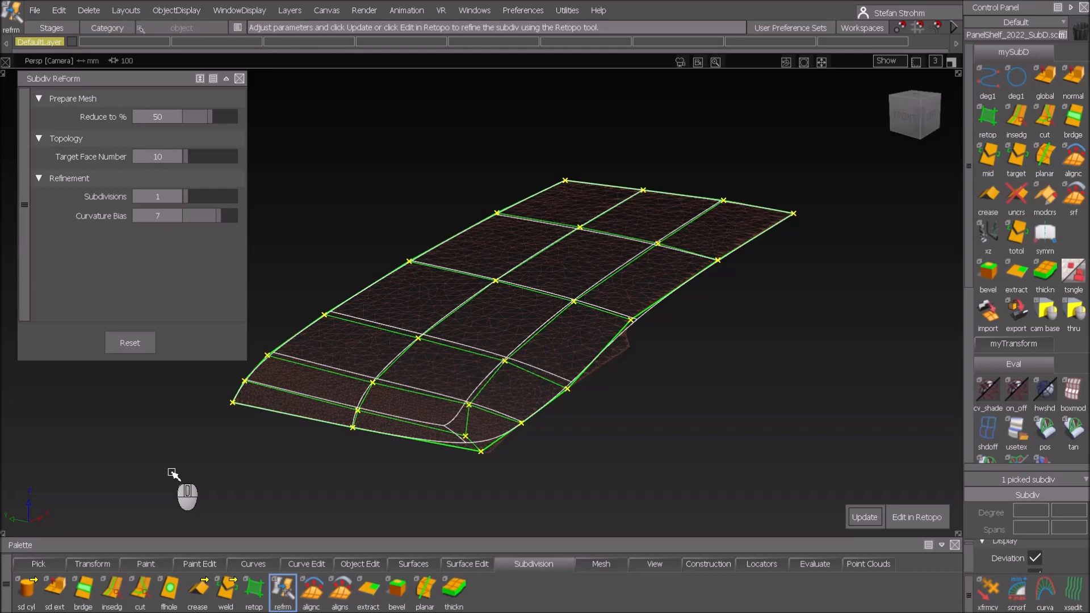
mouse_move(124, 292)
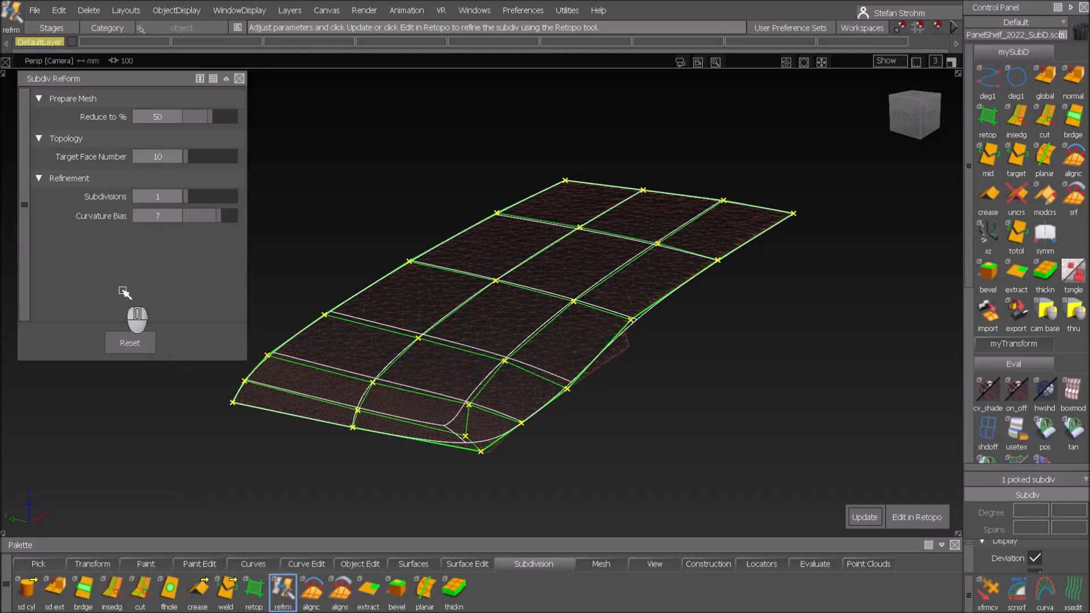
mouse_move(128, 292)
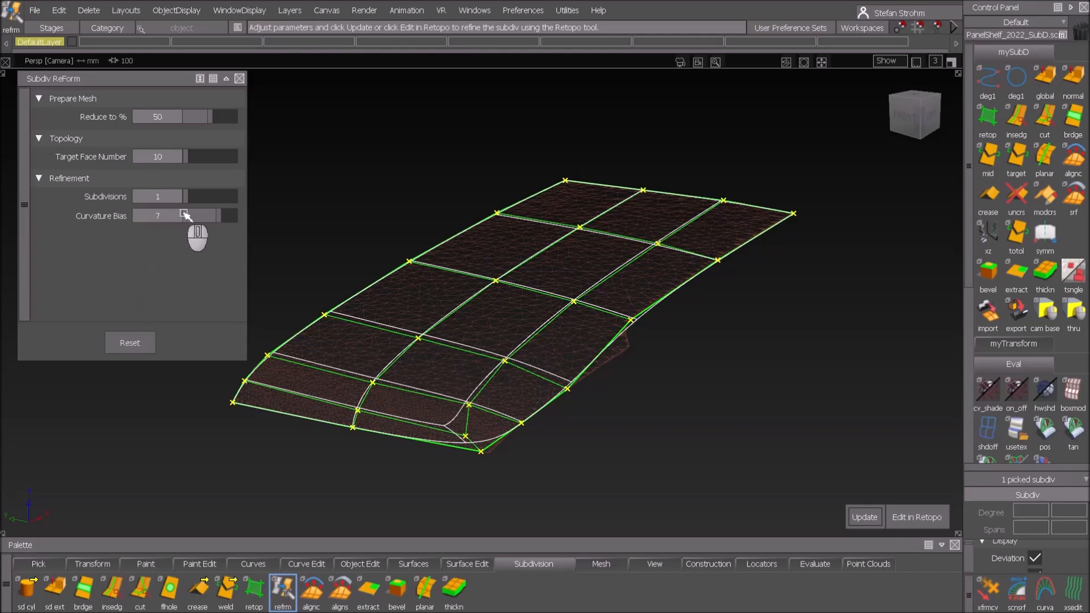
mouse_move(324, 390)
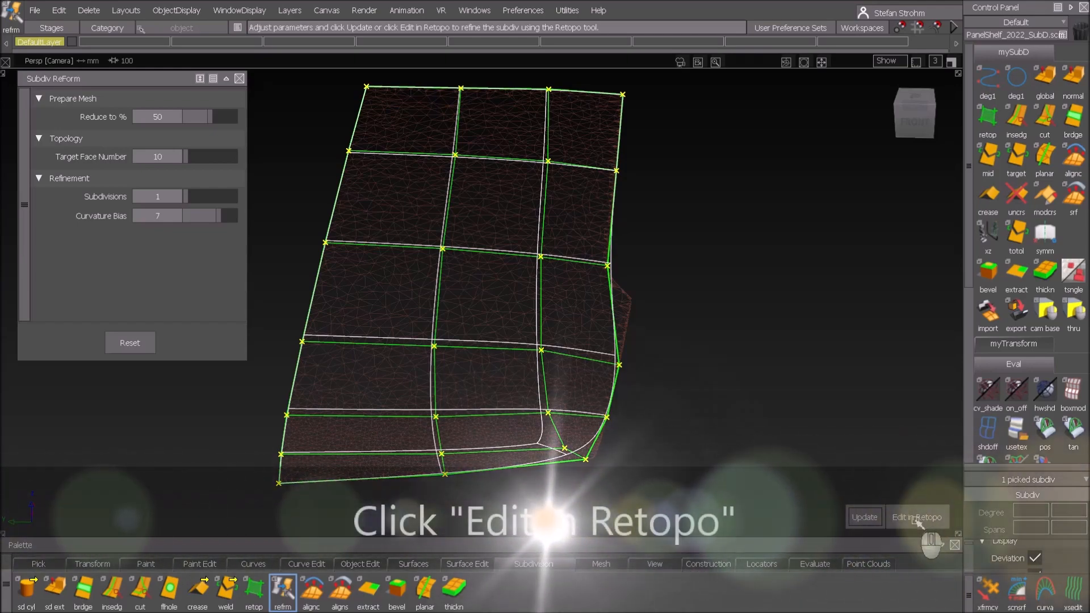
Edit the new SubD in Retopo and insert an extra edge loop across the cage
click(917, 517)
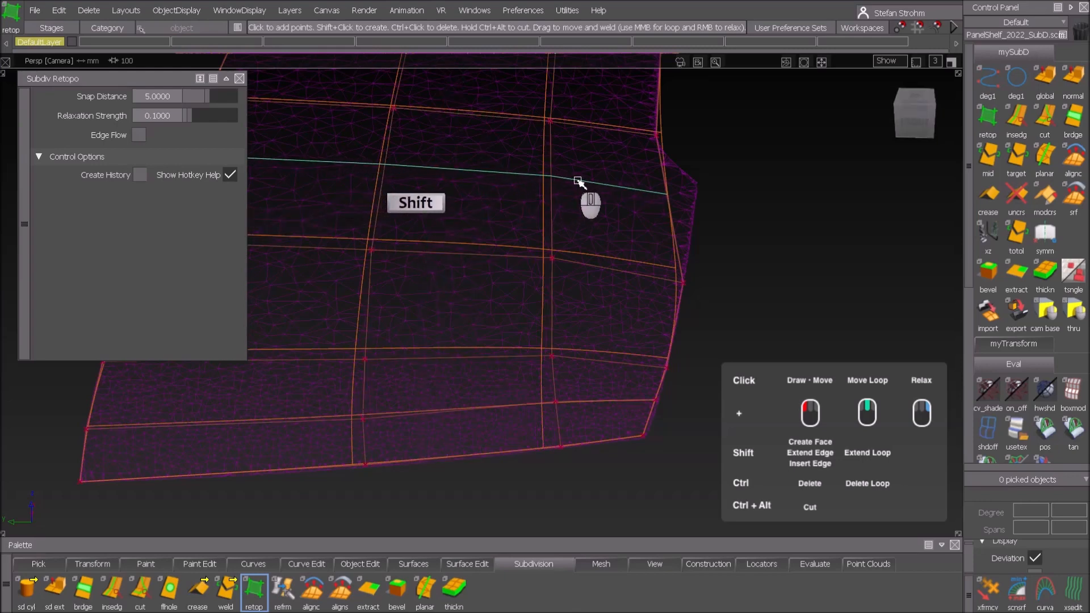
click(657, 202)
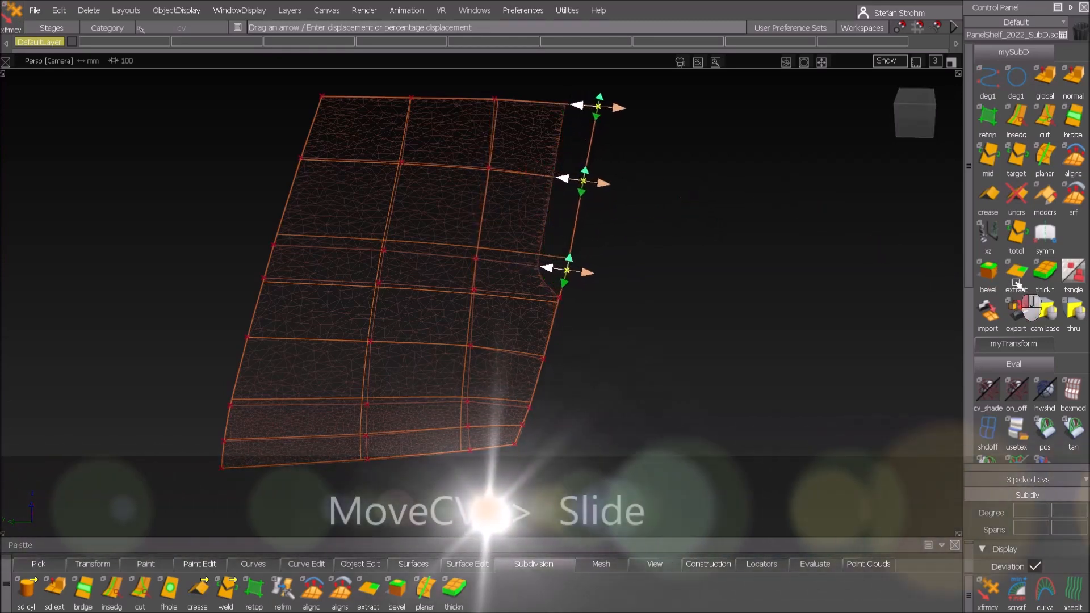
click(535, 103)
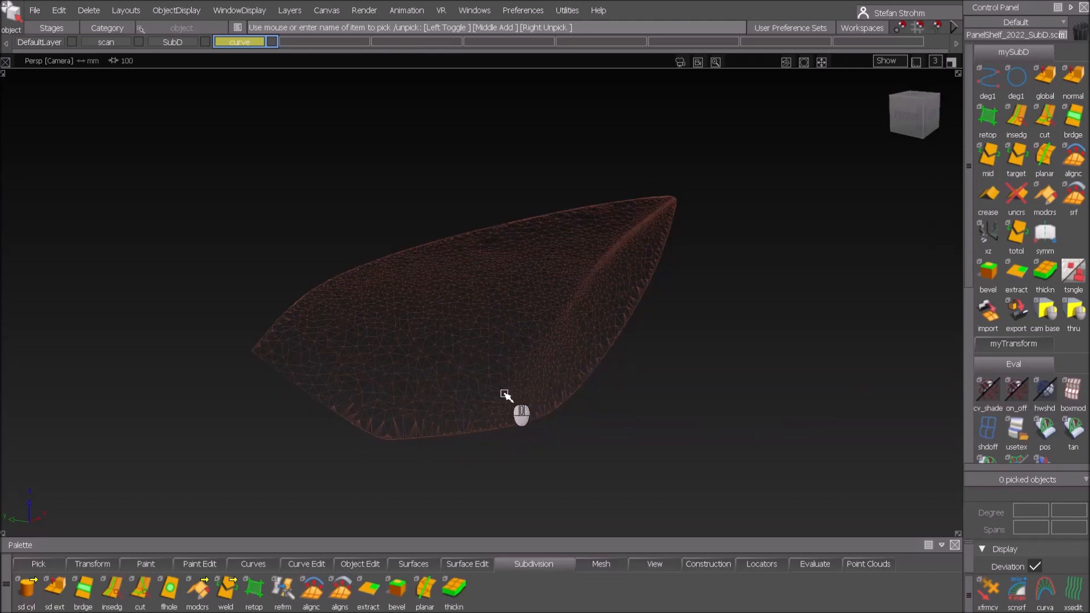
mouse_move(466, 449)
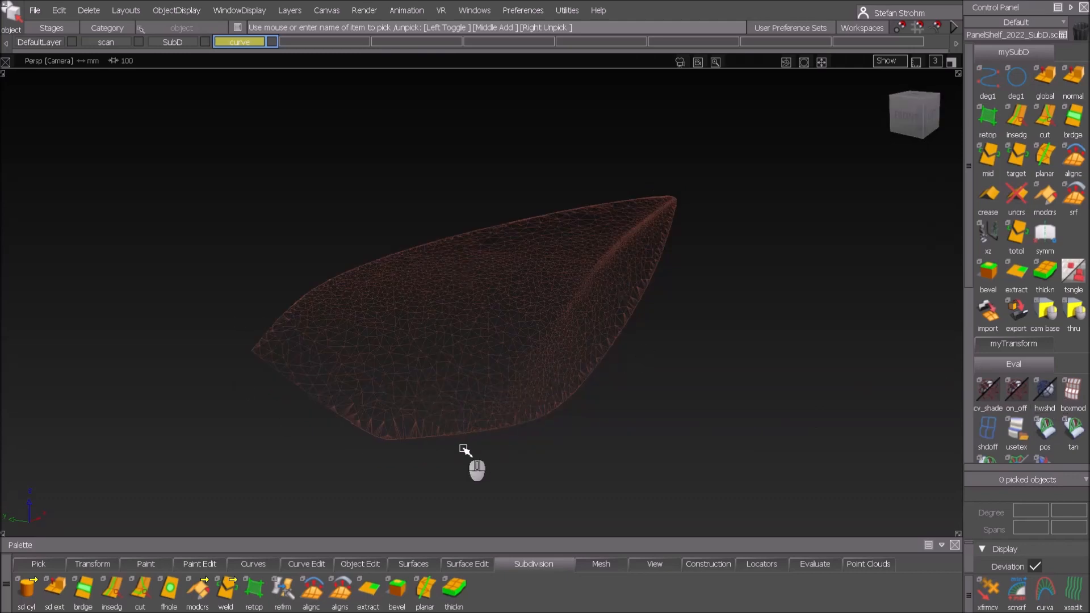
mouse_move(720, 416)
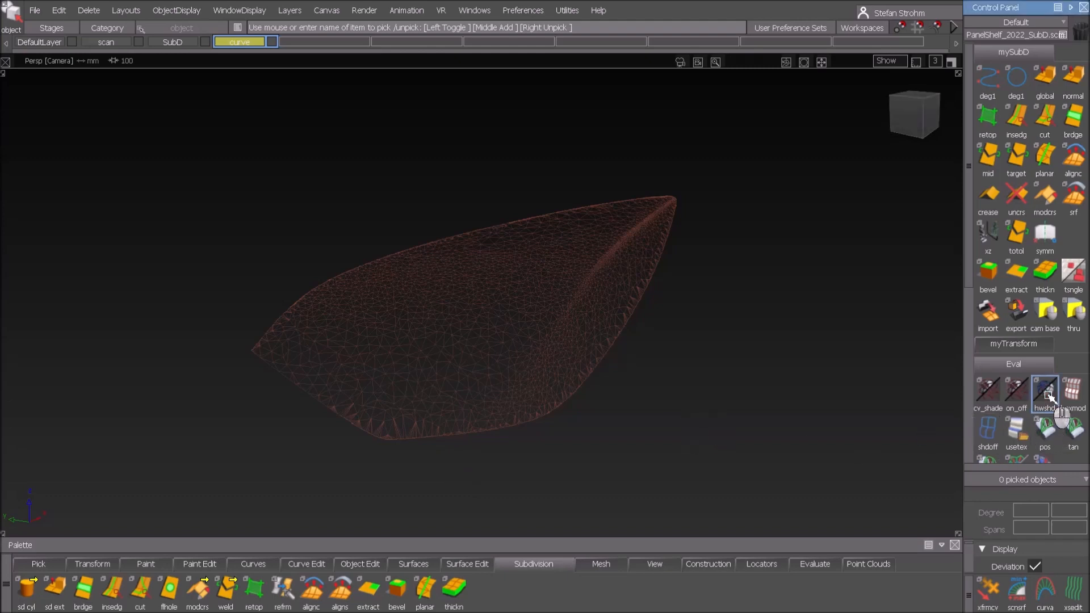
Hardware-shade the pointed cover scan and start Subdiv ReForm again
click(1045, 393)
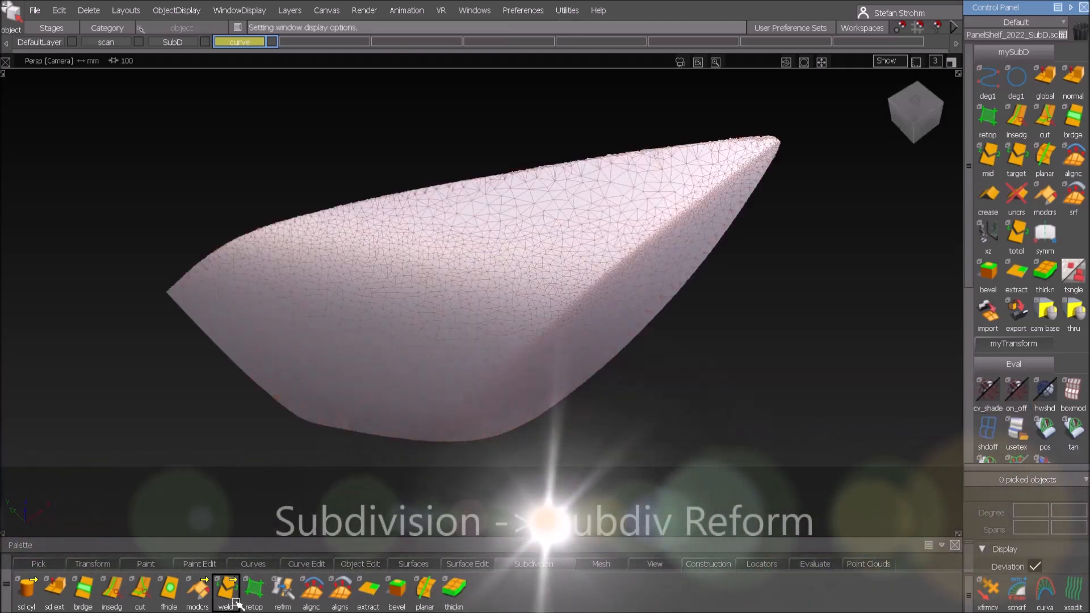
click(282, 591)
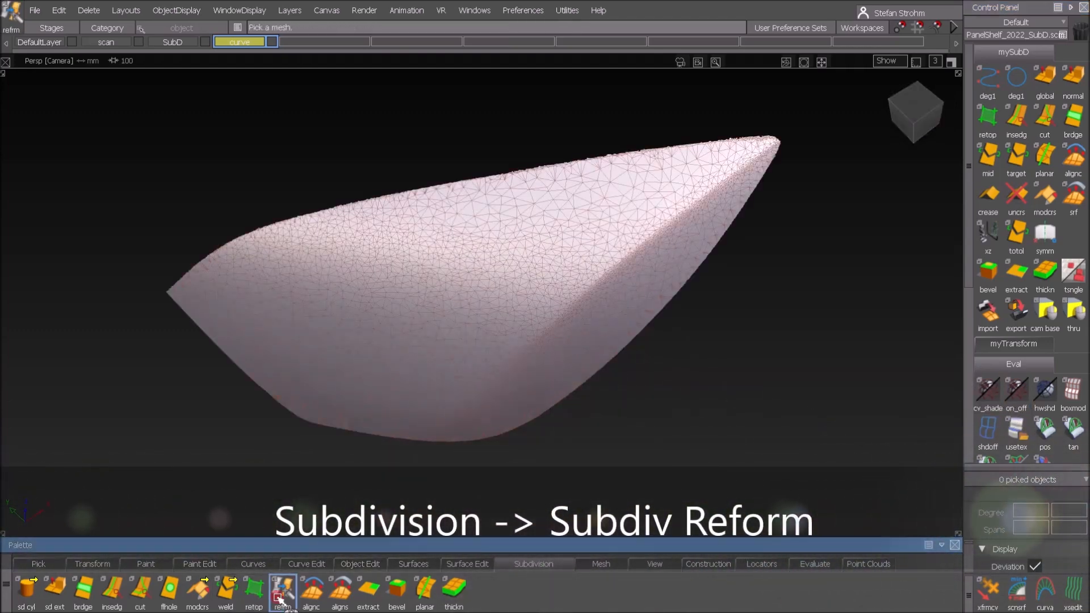
Build a coarse quad SubD cage over the pointed cover scan with ReForm
click(282, 589)
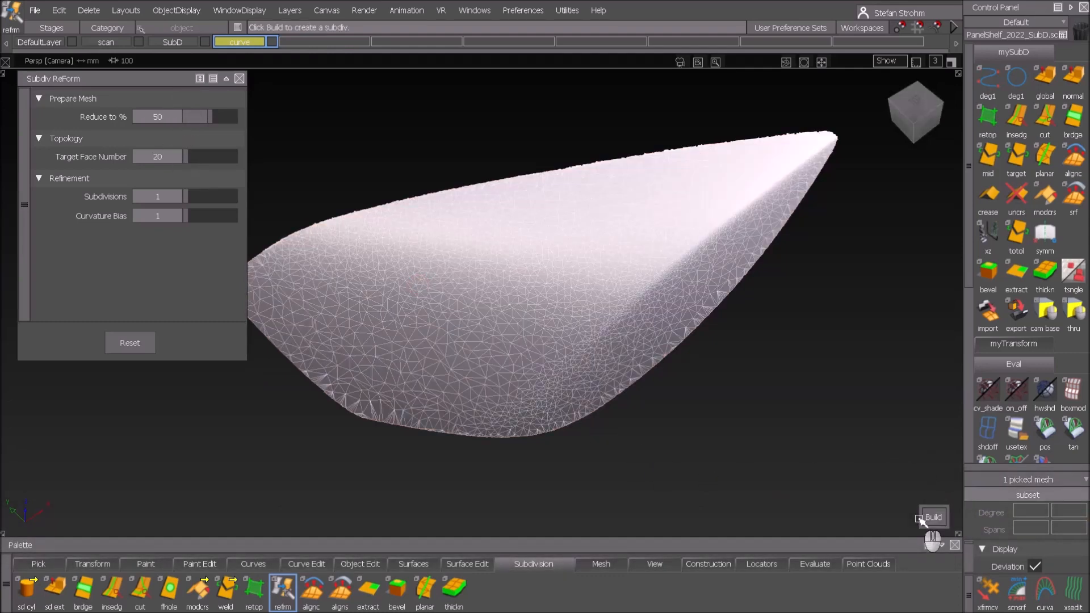
click(932, 517)
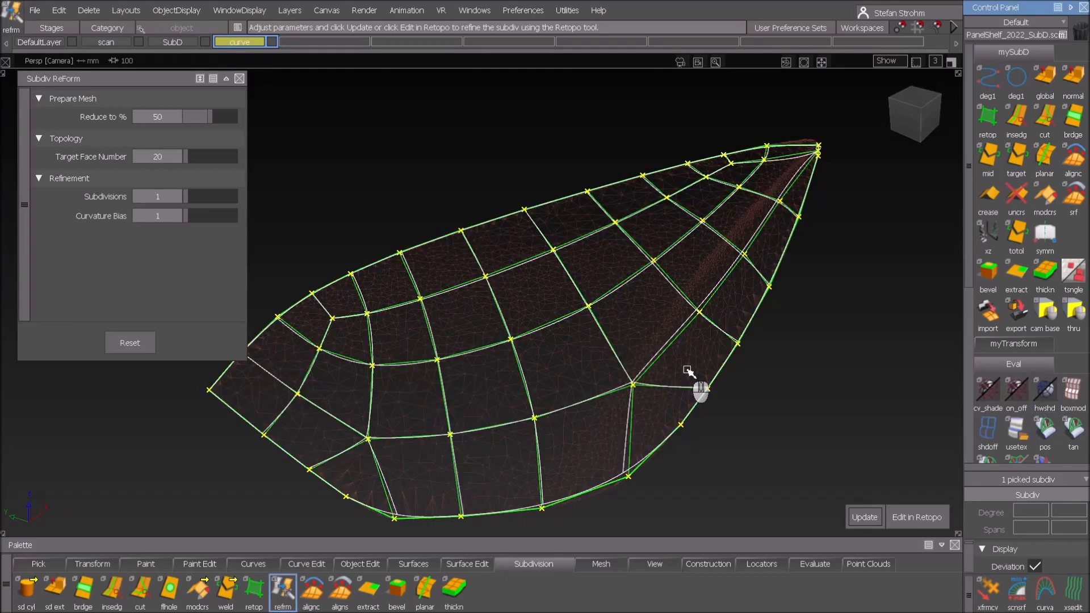
mouse_move(351, 381)
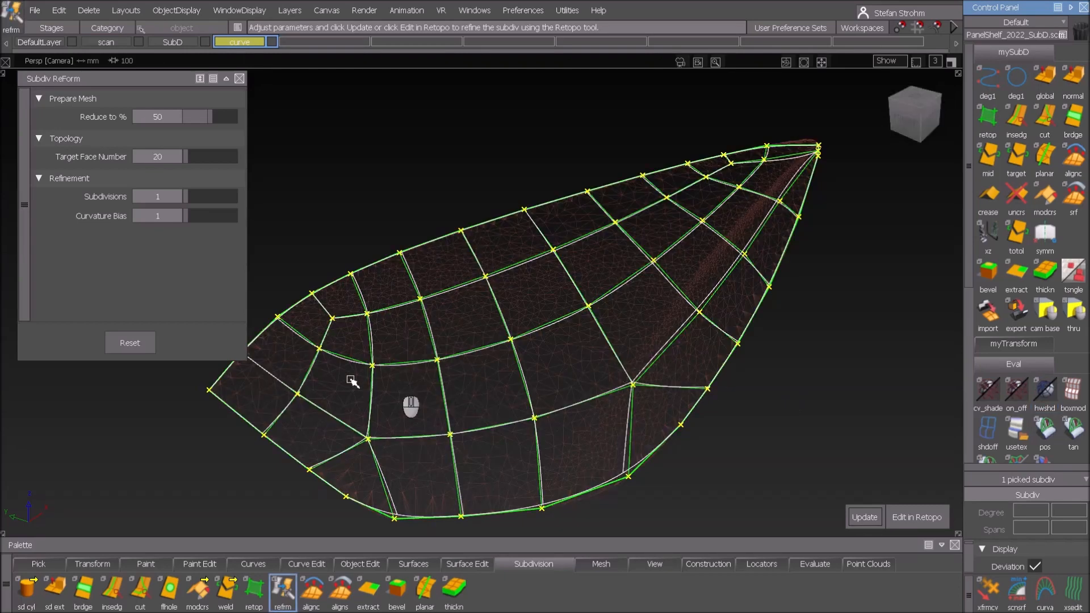
mouse_move(552, 249)
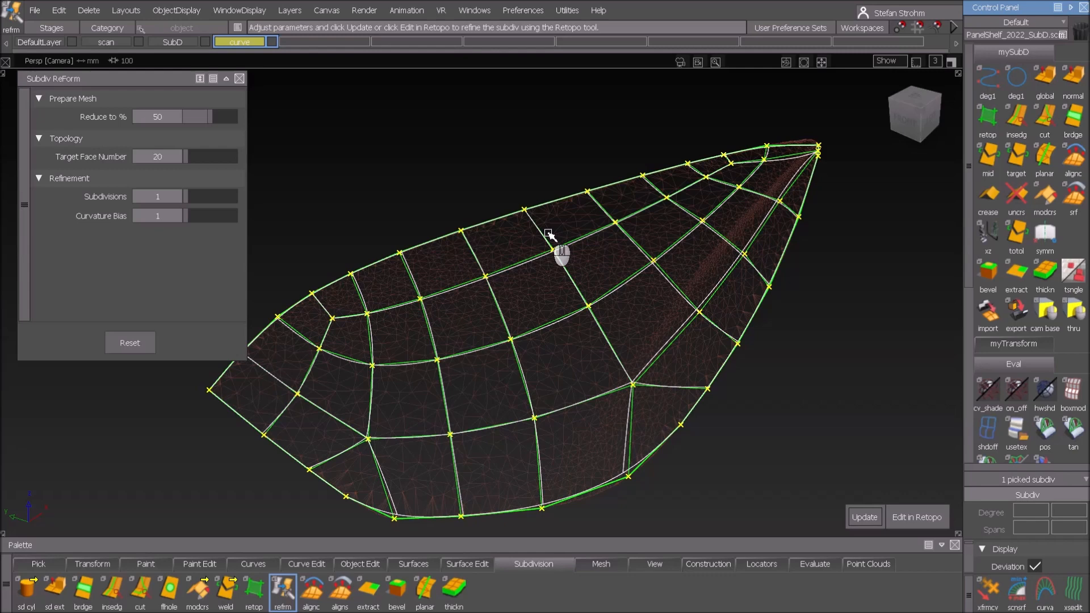
mouse_move(602, 249)
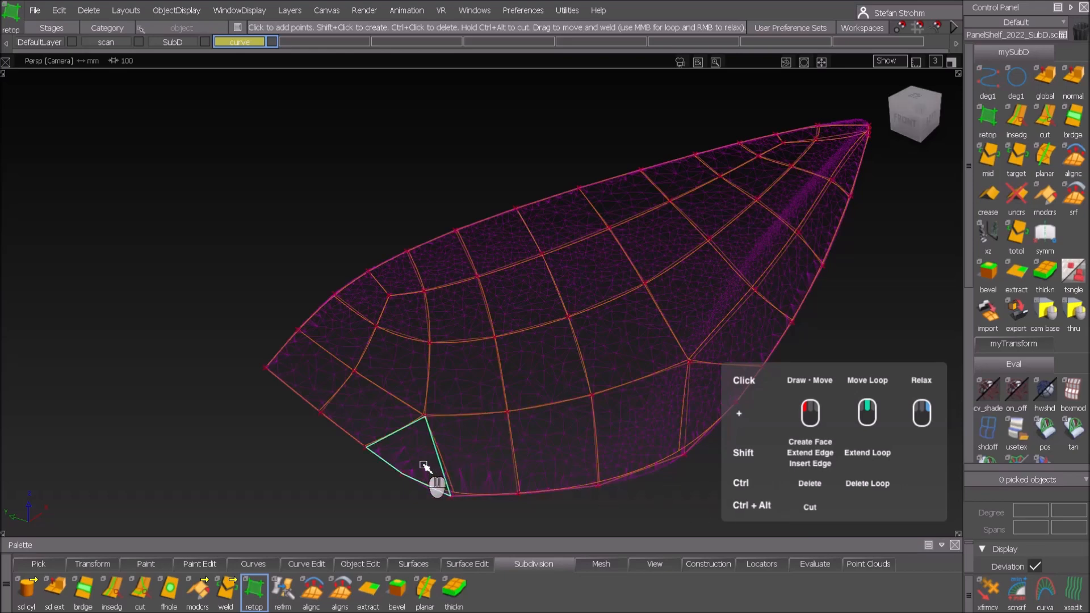
Clean up the cage's quad layout in the Retopo tool across the pointed cover
key(ctrl)
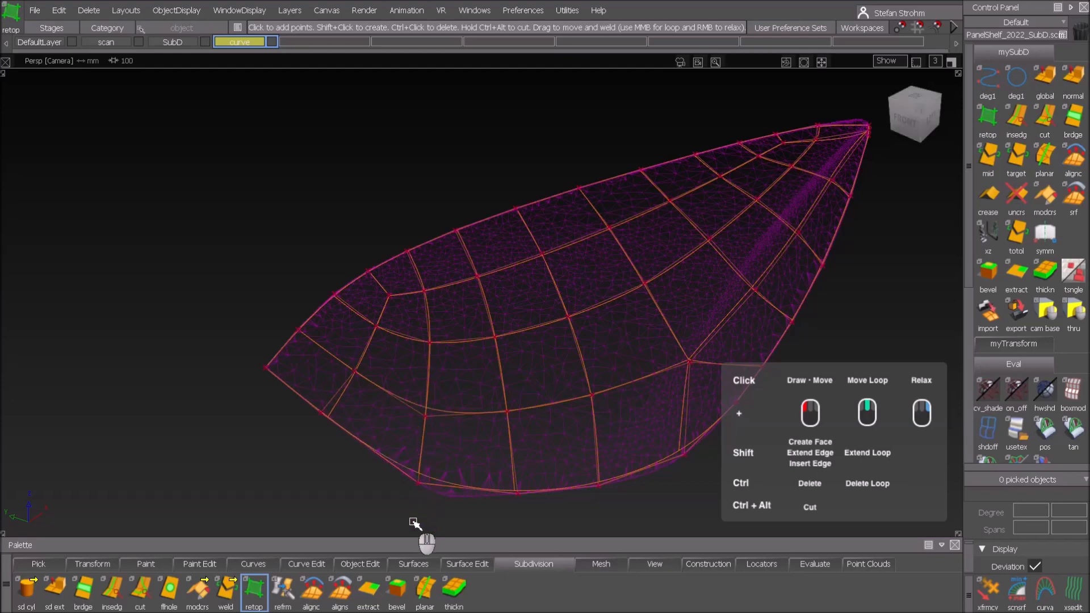
mouse_move(475, 422)
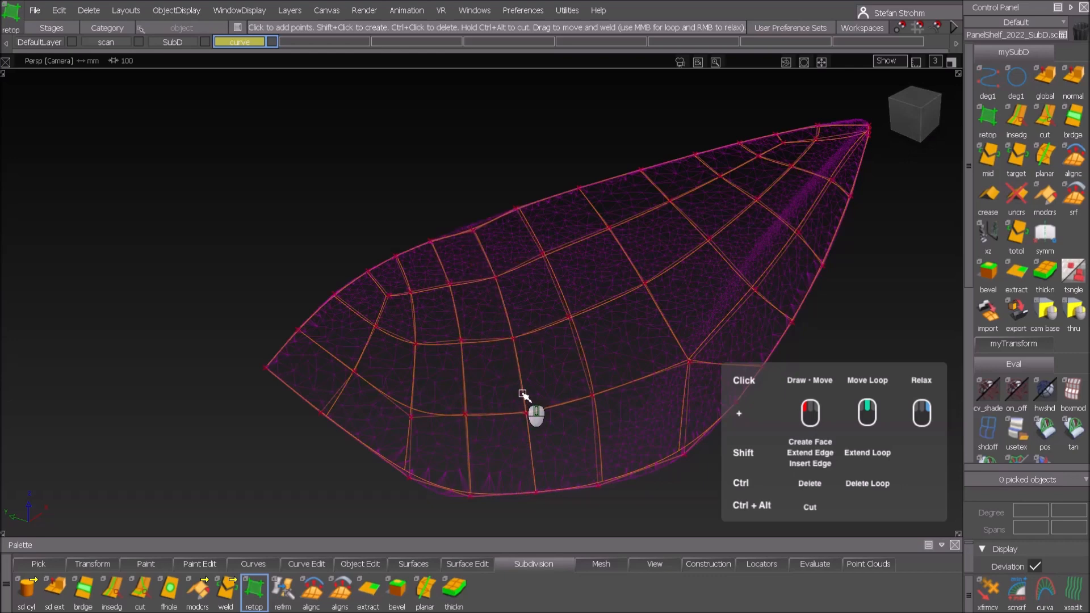
mouse_move(476, 233)
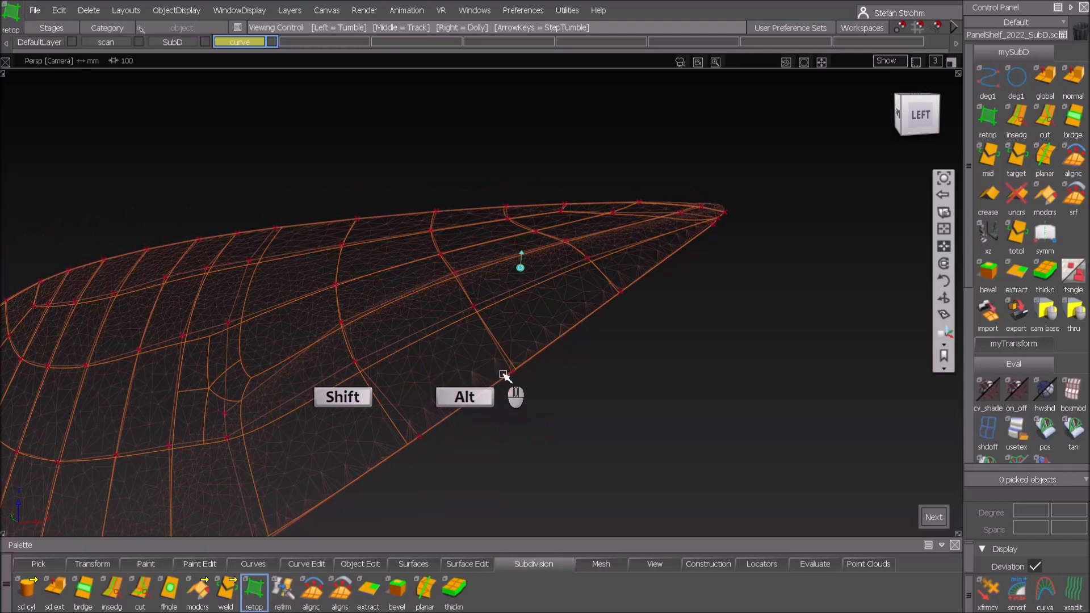
Advance the retopology to projection targets and switch picking to faces
click(337, 348)
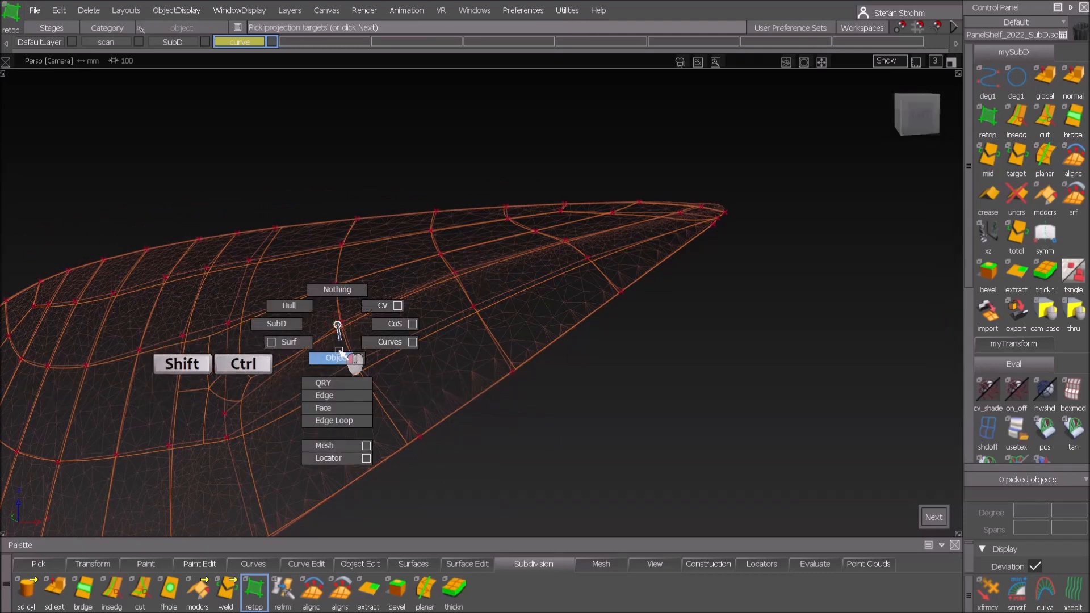
mouse_move(336, 408)
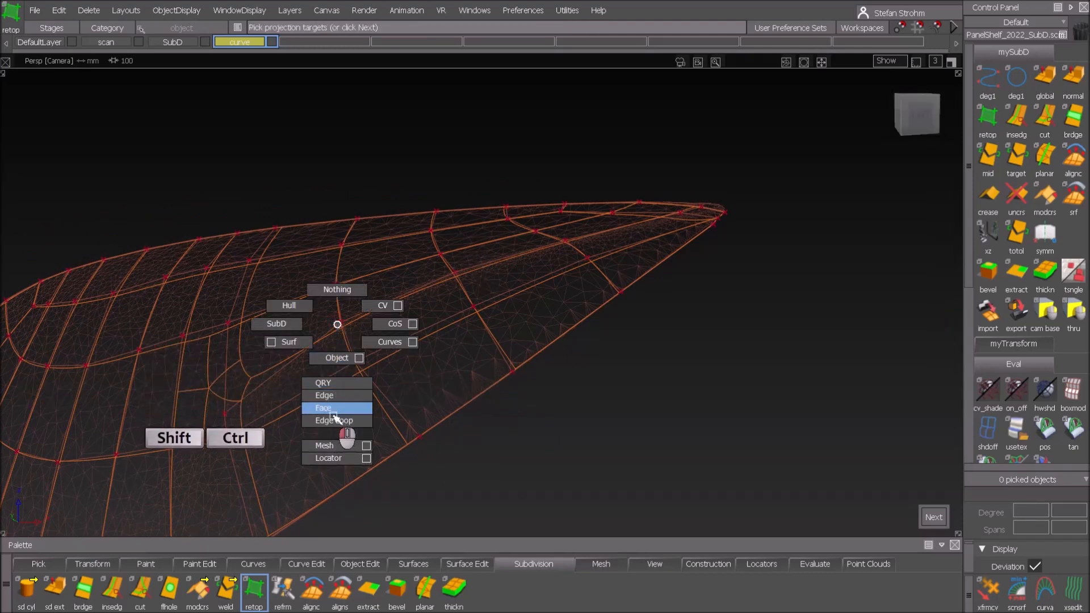
click(334, 420)
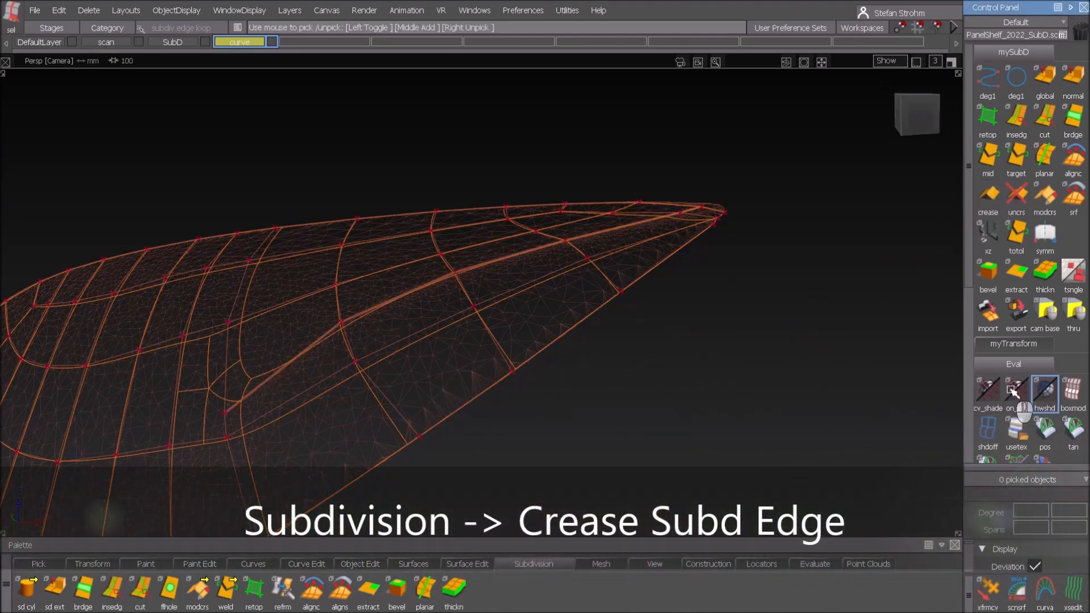
Crease the edge loop into a sharp ridge toward the tip and show the cage again
click(1045, 390)
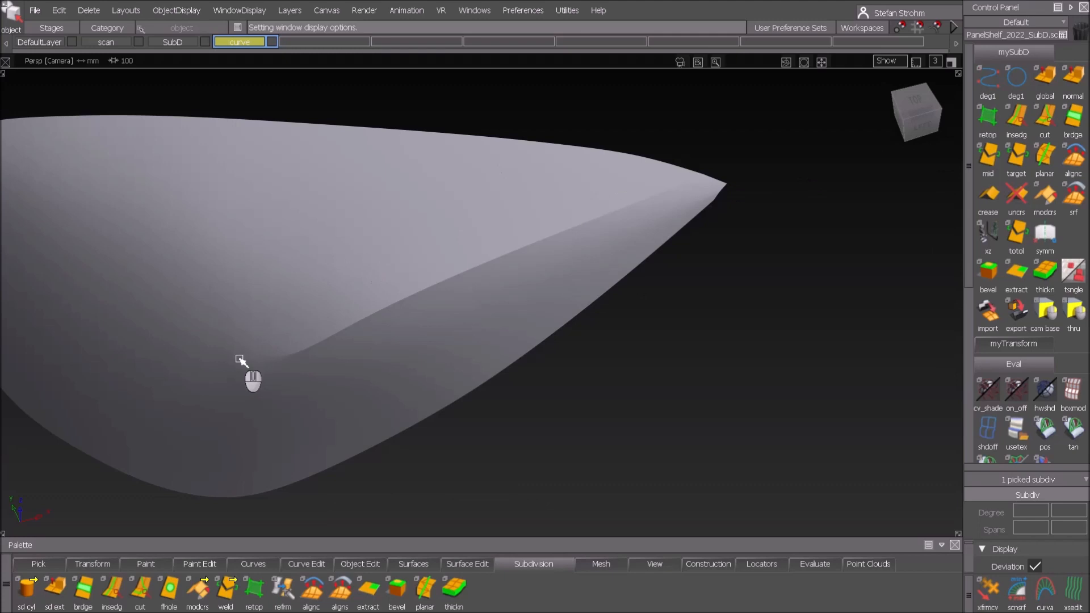
mouse_move(305, 368)
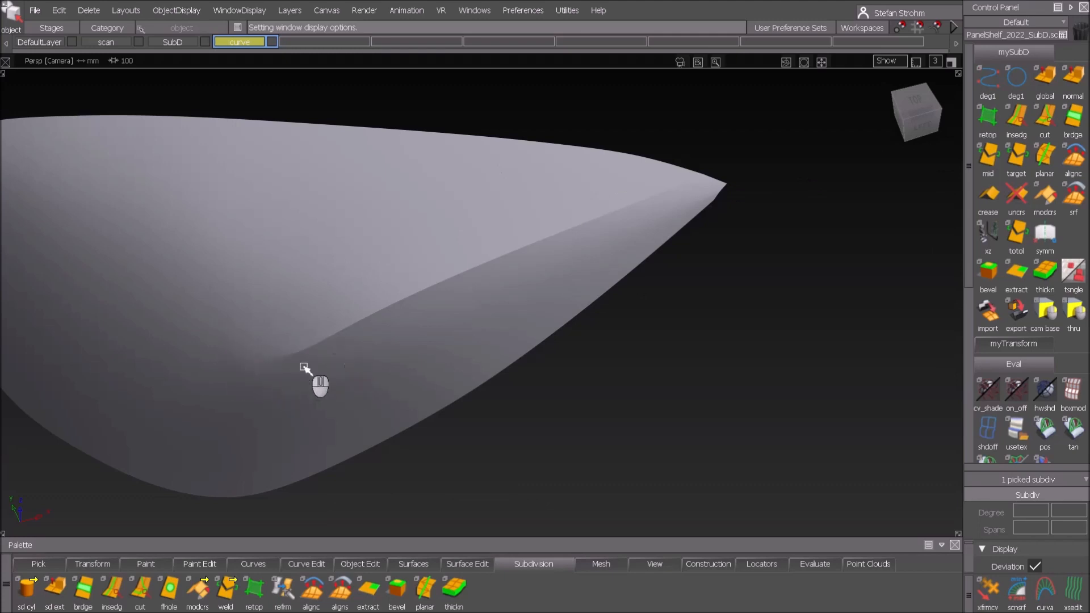
mouse_move(414, 317)
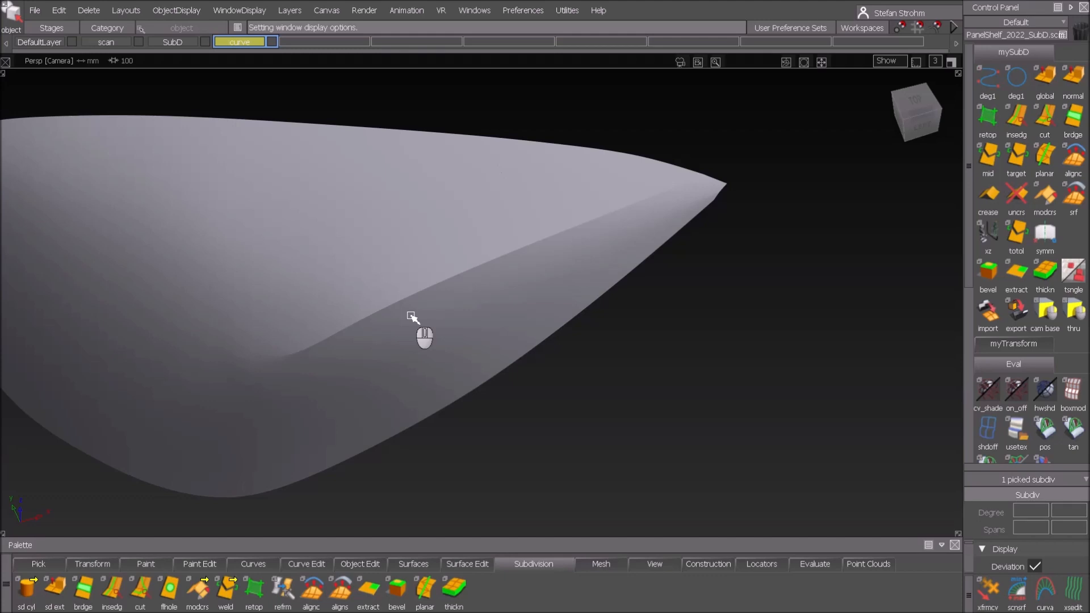
mouse_move(285, 361)
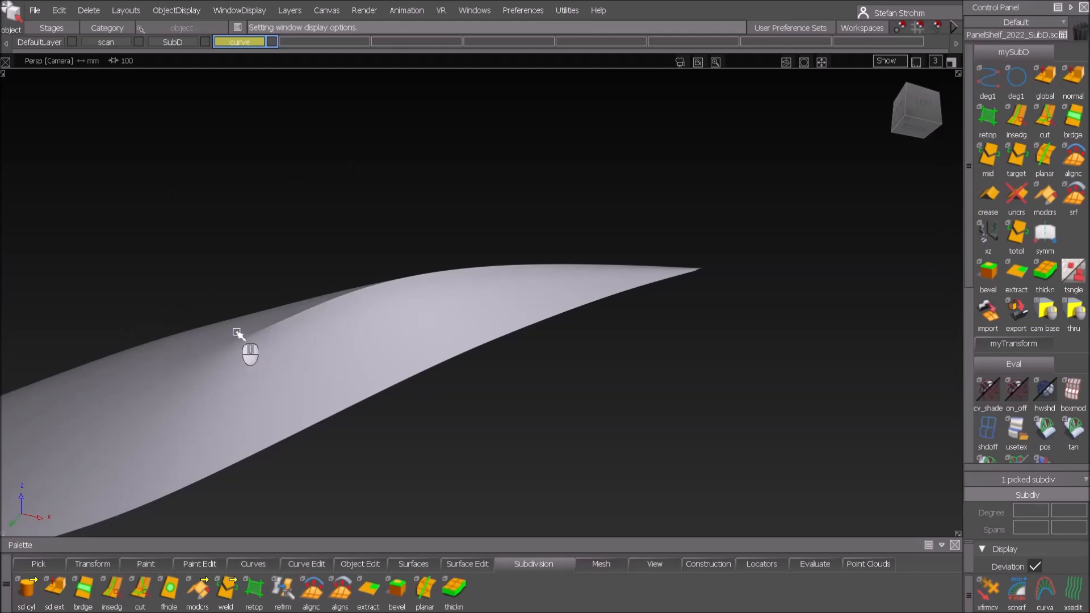
mouse_move(525, 308)
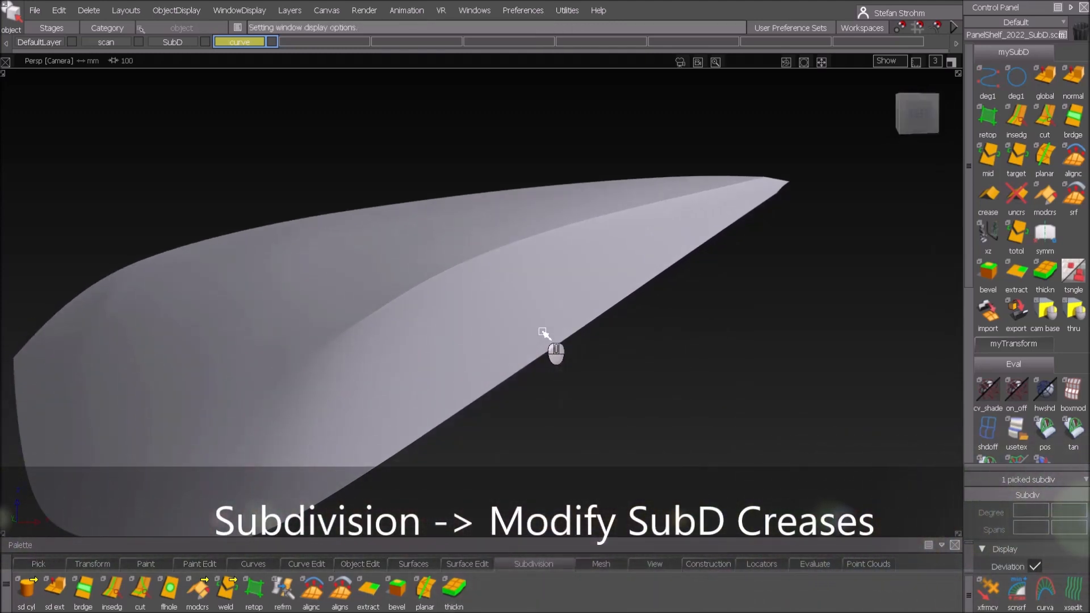
mouse_move(555, 361)
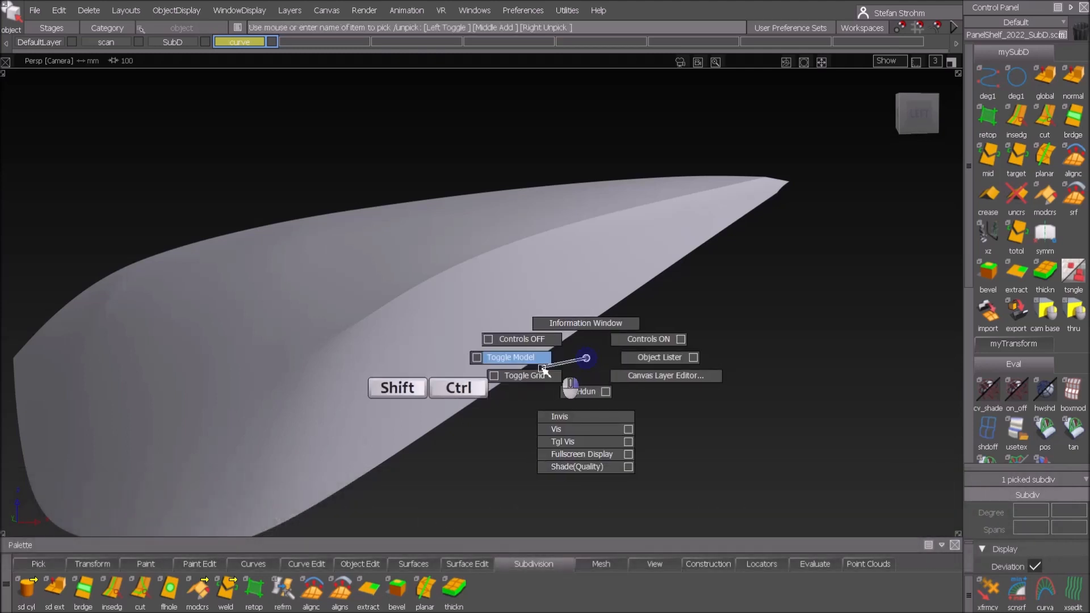
click(511, 357)
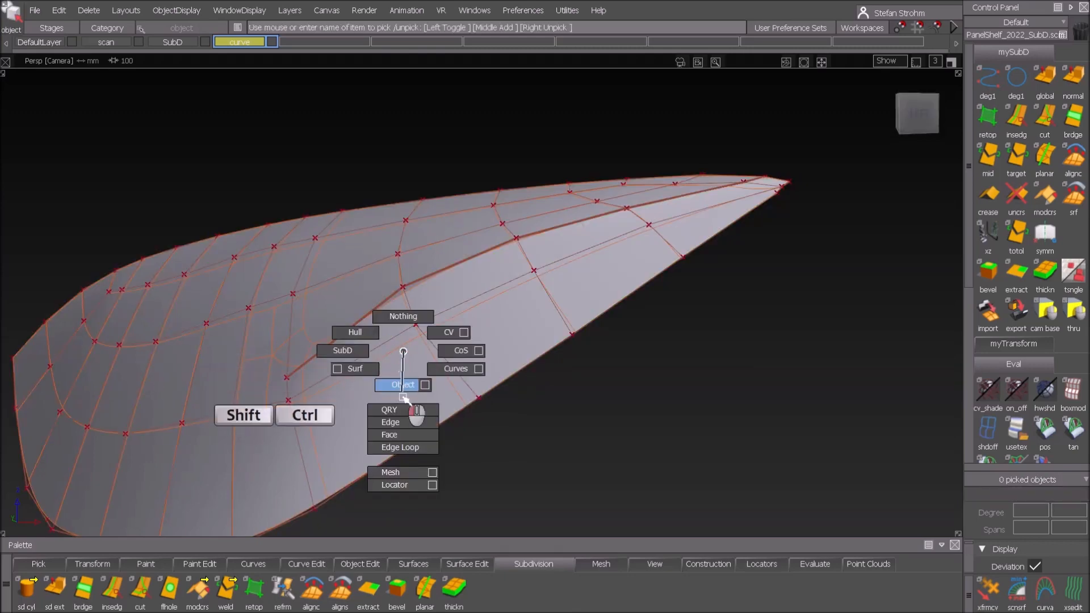
mouse_move(402, 448)
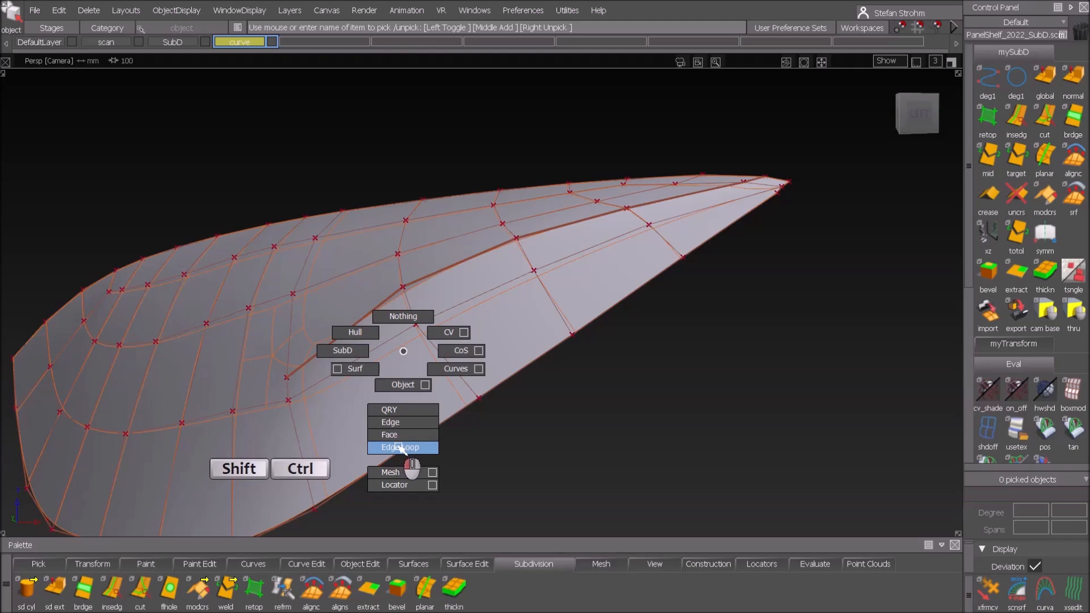
Switch pick mode to whole edge loops for modifying the creases
click(401, 447)
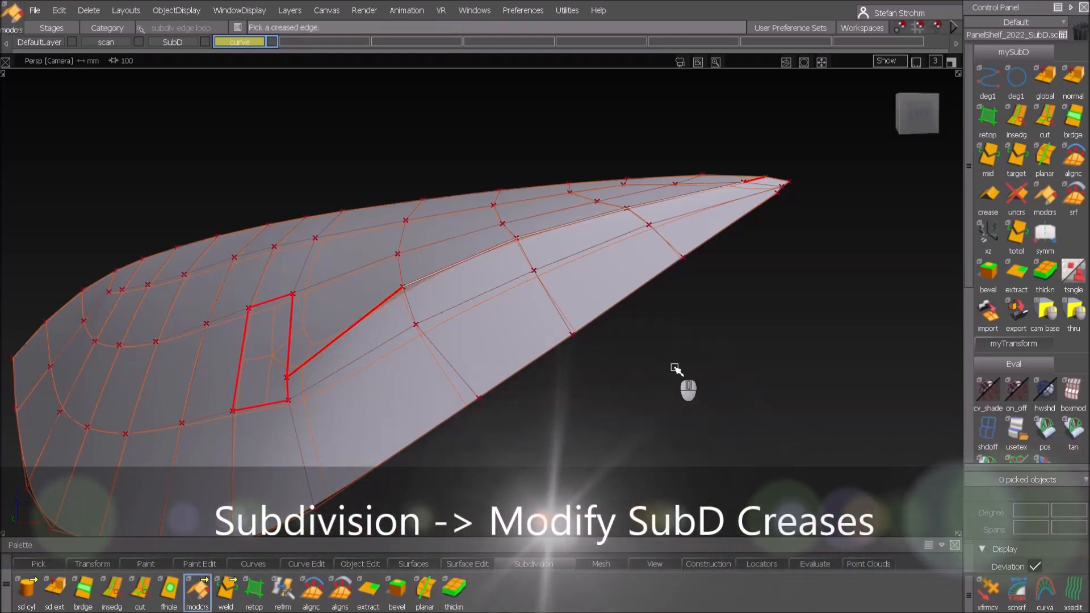
mouse_move(462, 348)
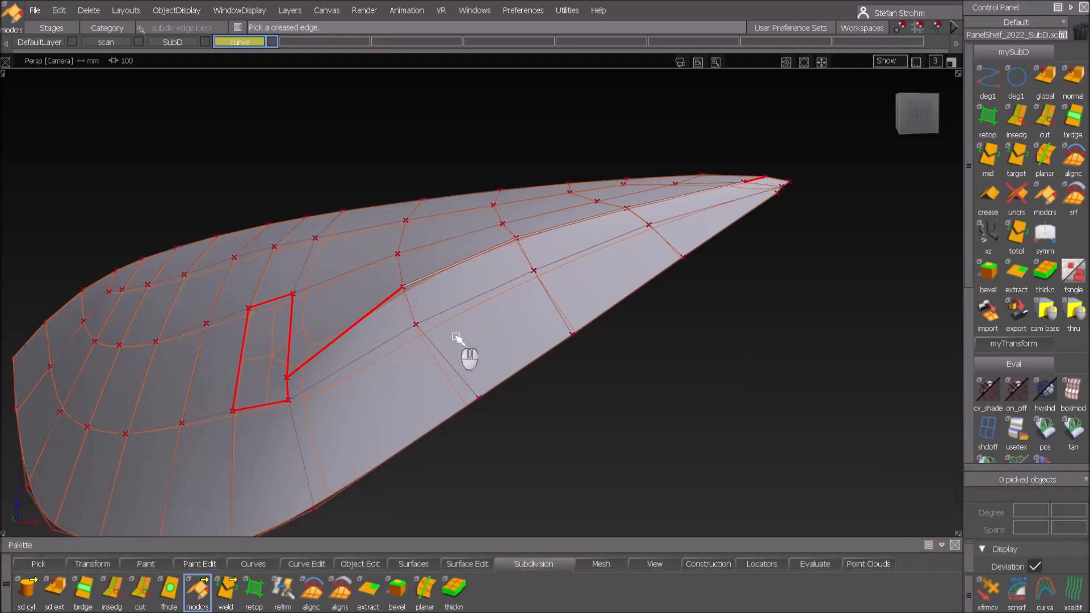
mouse_move(525, 365)
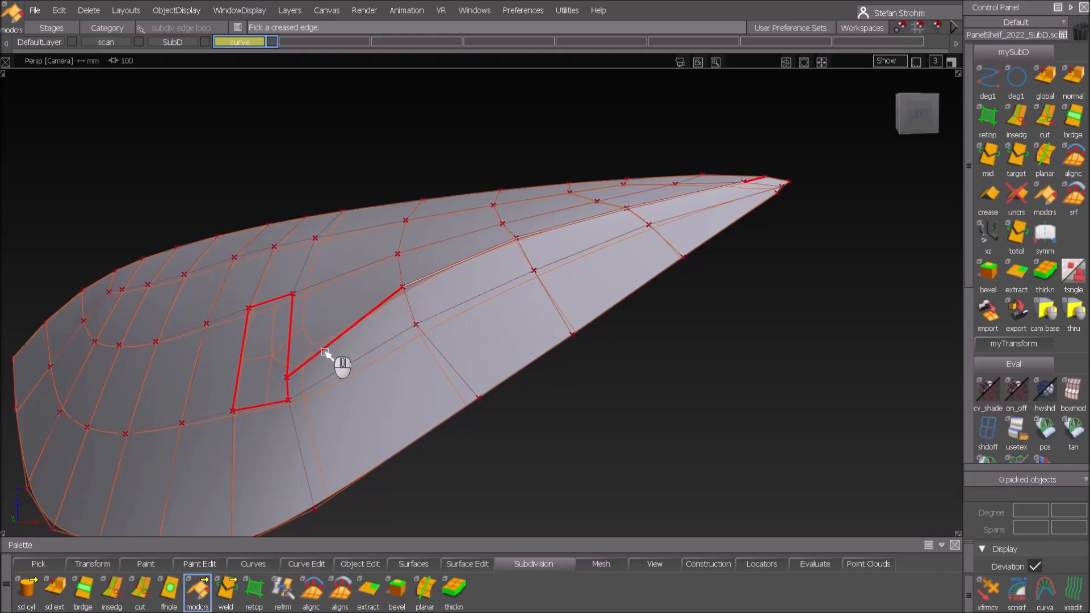
mouse_move(379, 317)
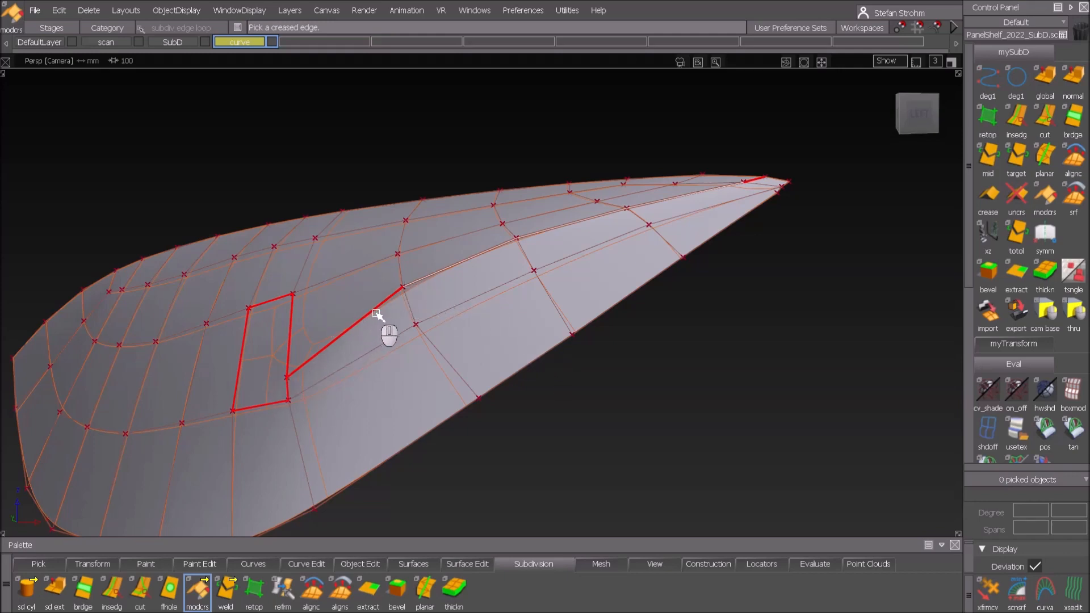
mouse_move(395, 338)
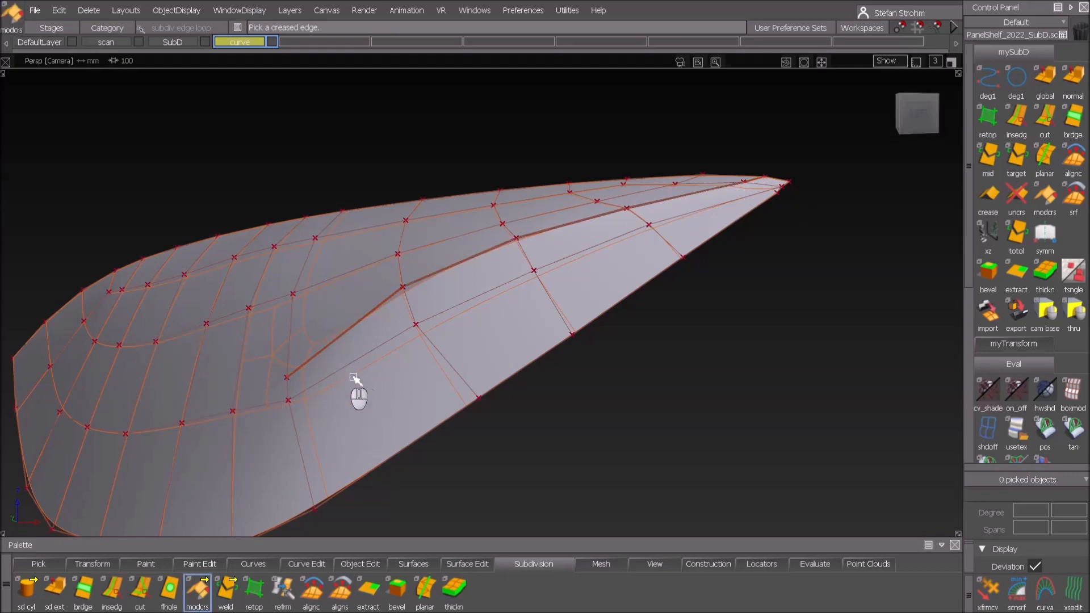
Pick the lower feature-line edge and uncrease it so the ridge fades out
right_click(356, 379)
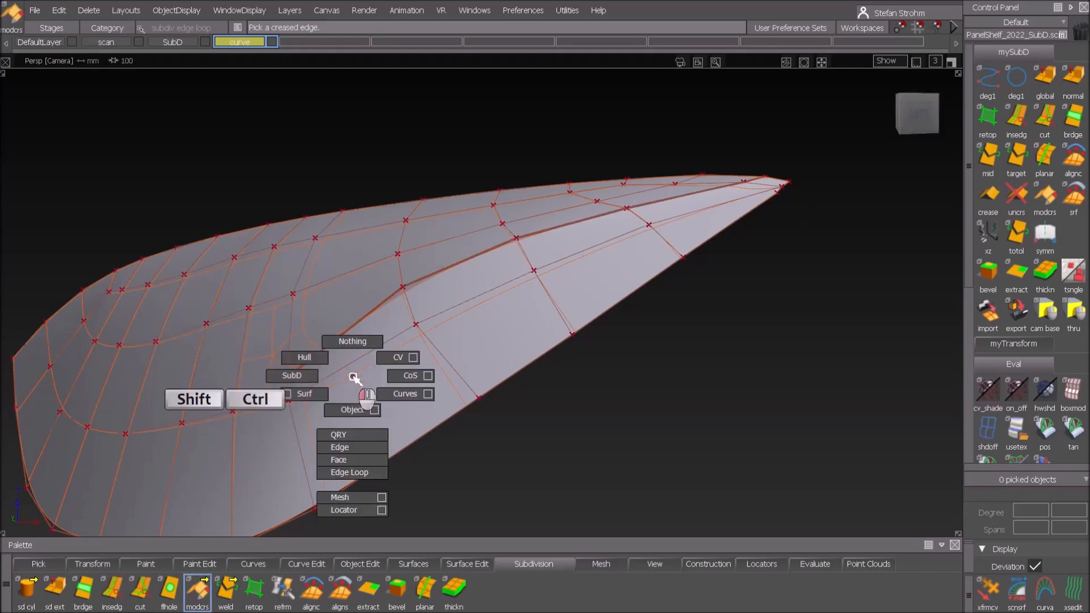
mouse_move(351, 447)
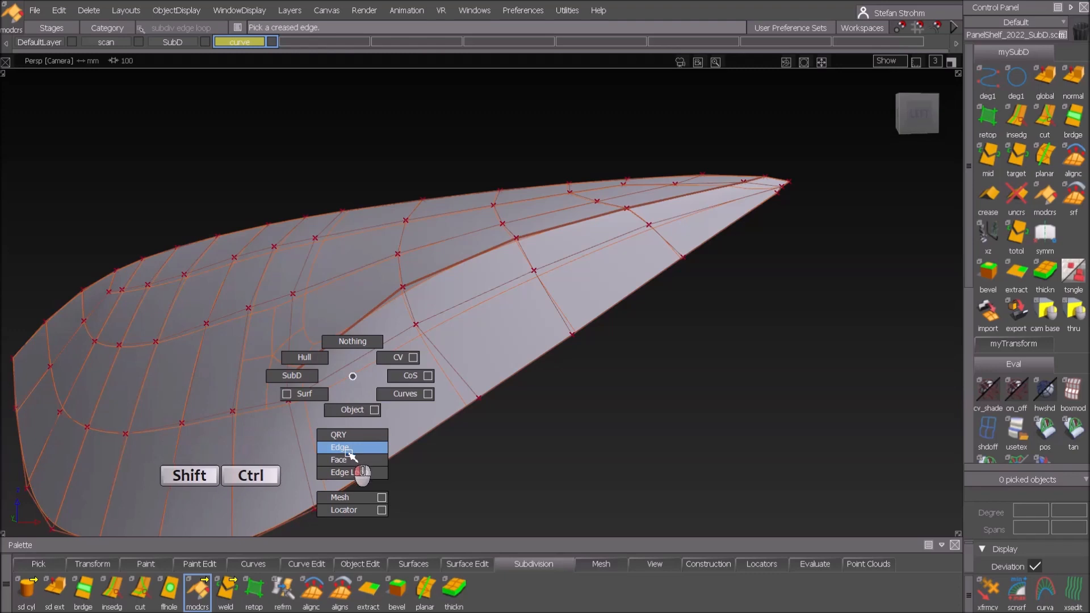
mouse_move(341, 460)
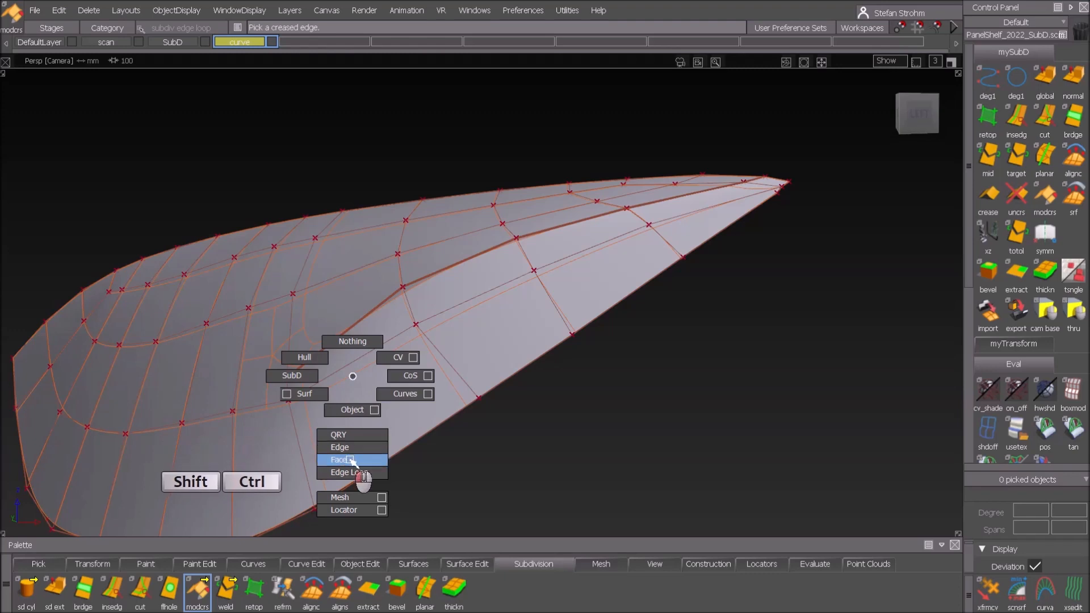
click(344, 473)
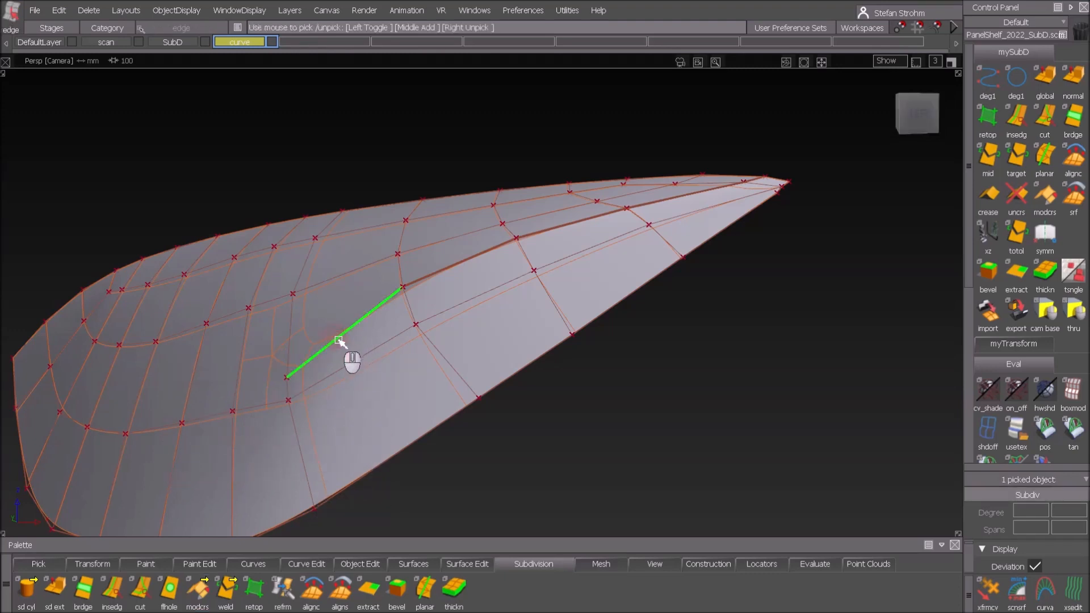
click(1015, 194)
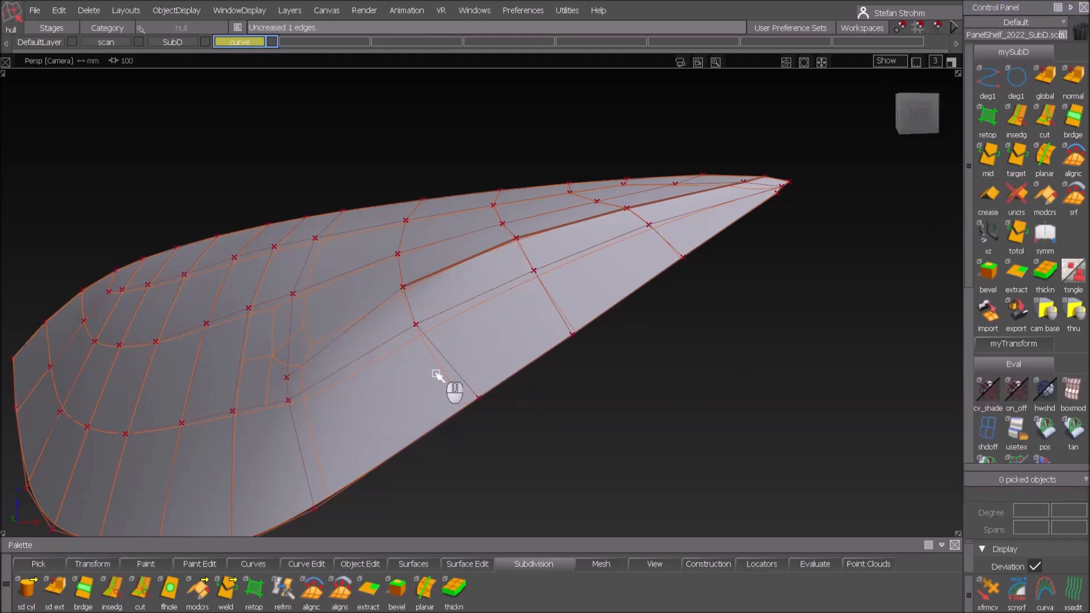
mouse_move(403, 295)
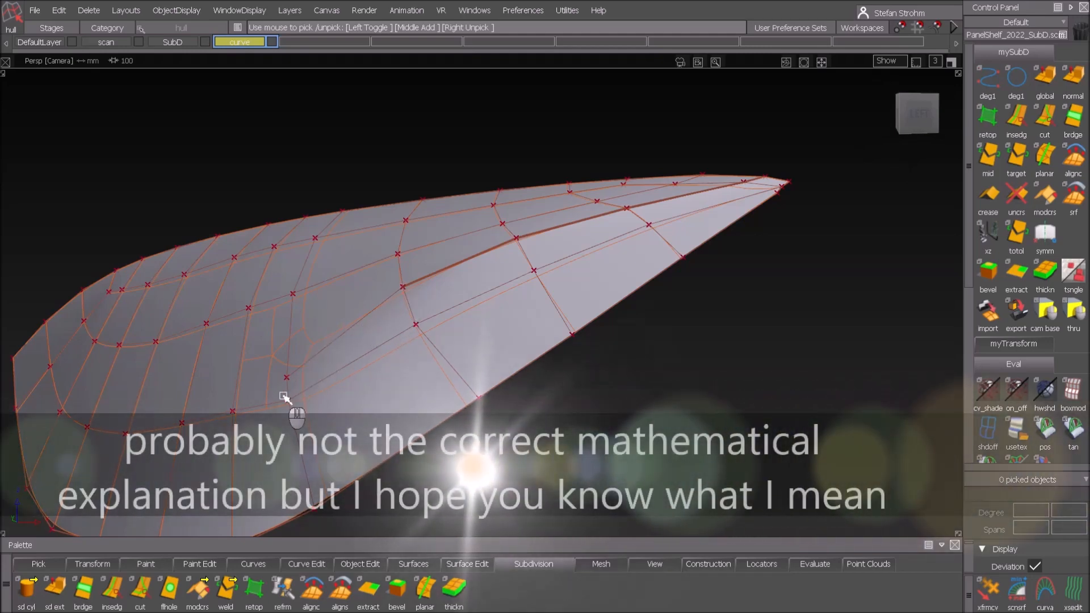
Crease the feature-line edge loop with Length 3 edges, then pick its six ridge CVs
right_click(435, 400)
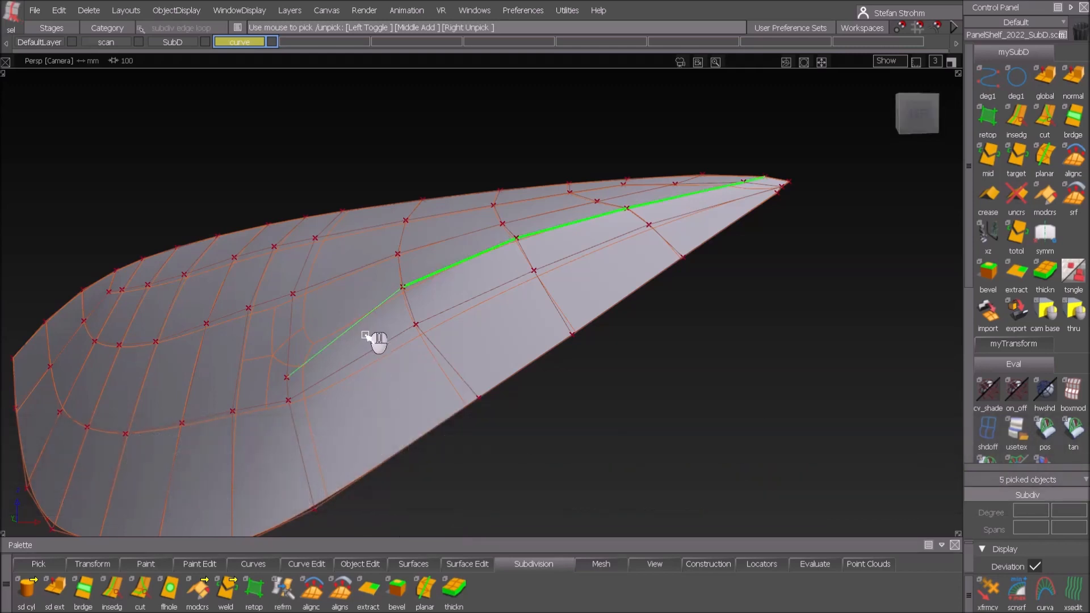
mouse_move(629, 387)
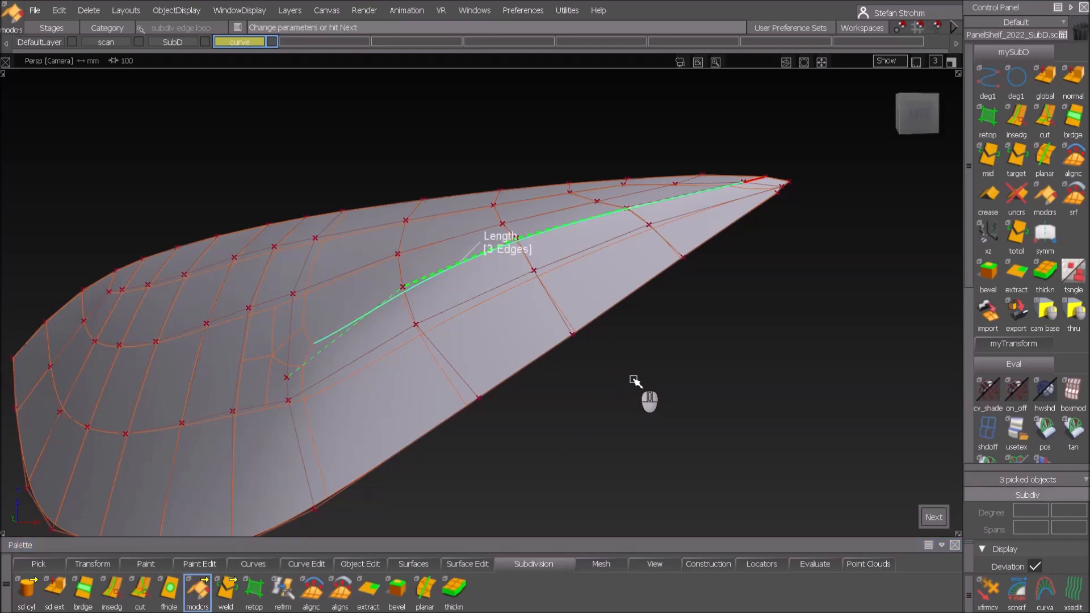
mouse_move(497, 258)
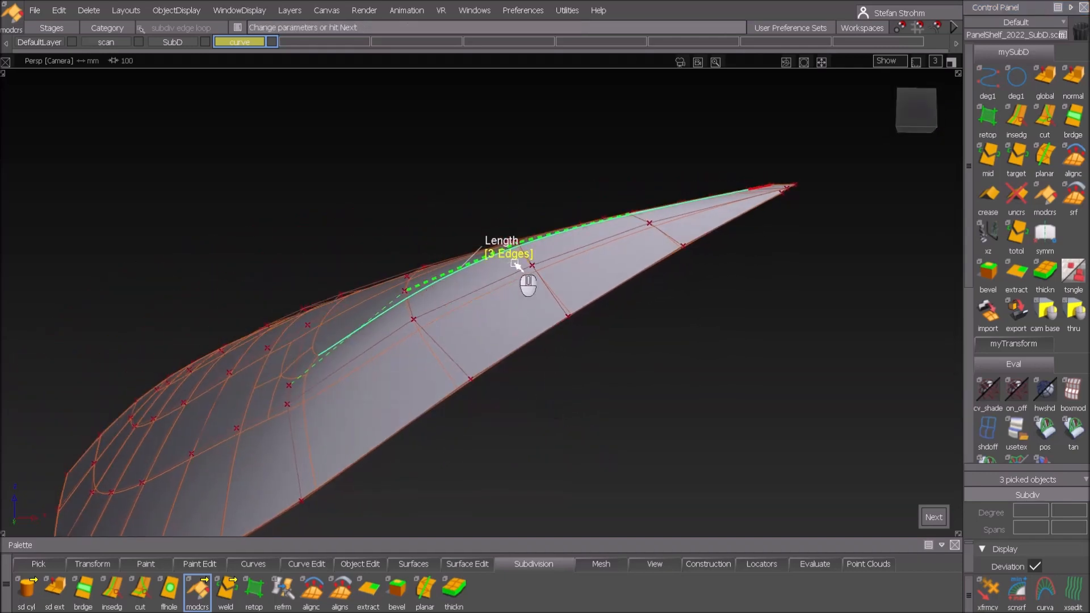
mouse_move(716, 222)
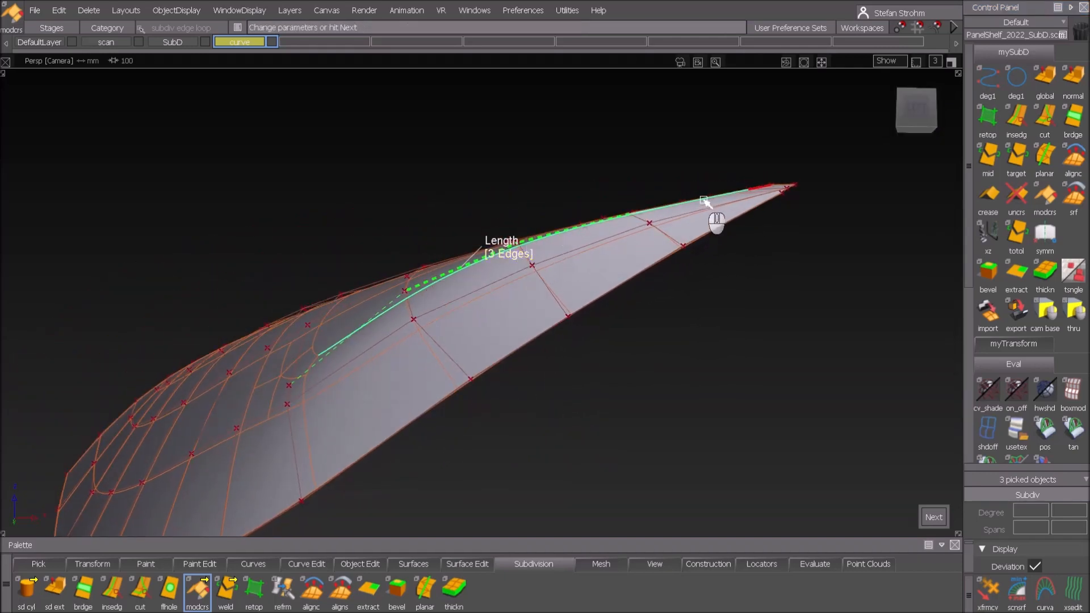
mouse_move(614, 243)
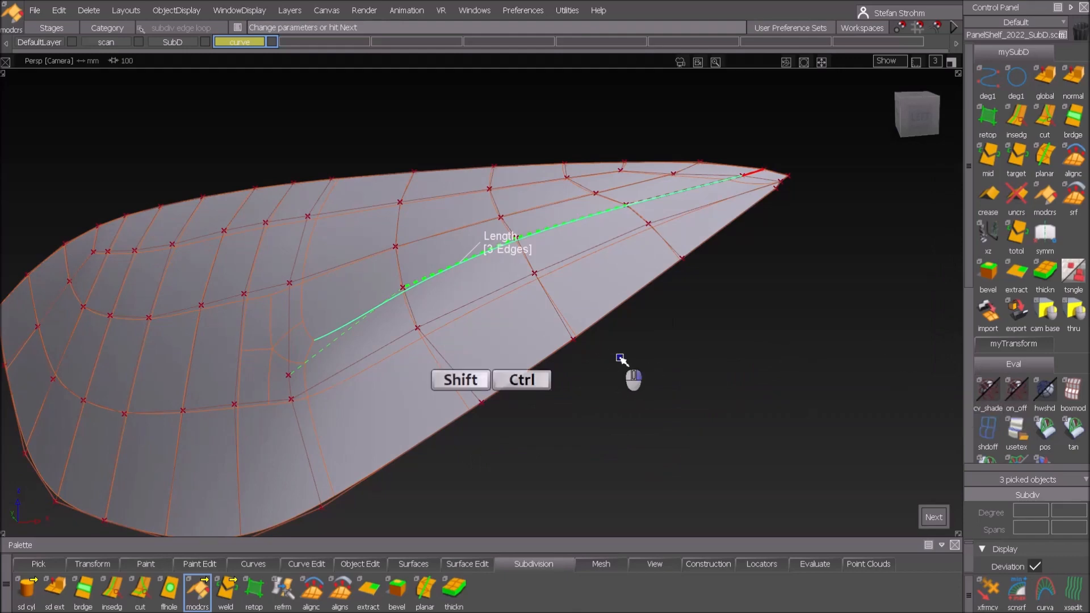
right_click(619, 357)
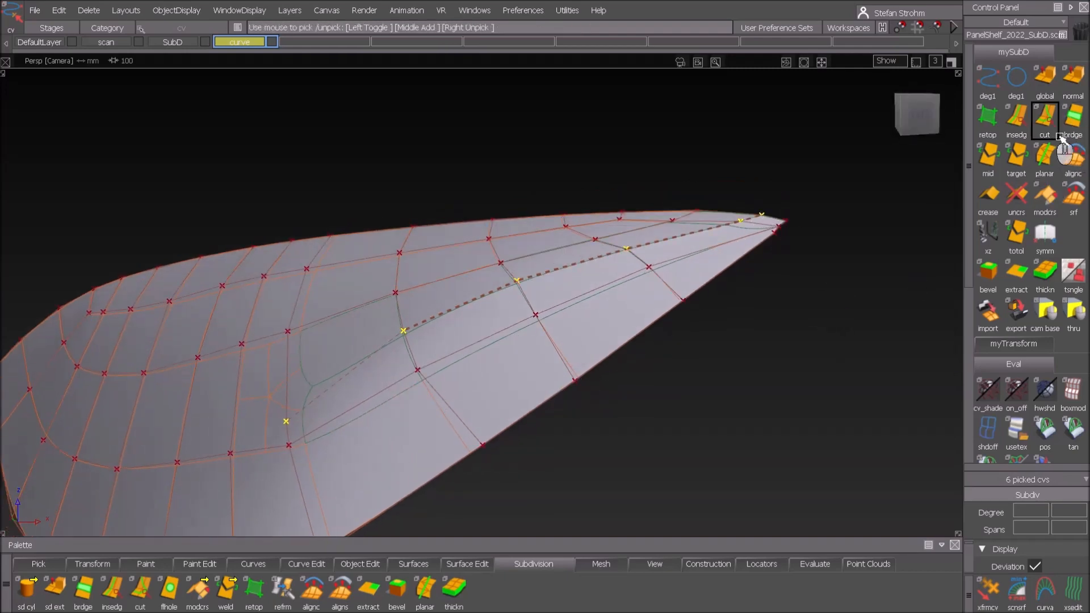
Generate a degree-2 guide curve from the ridge CVs via Align To Curve and move its CV
click(1073, 153)
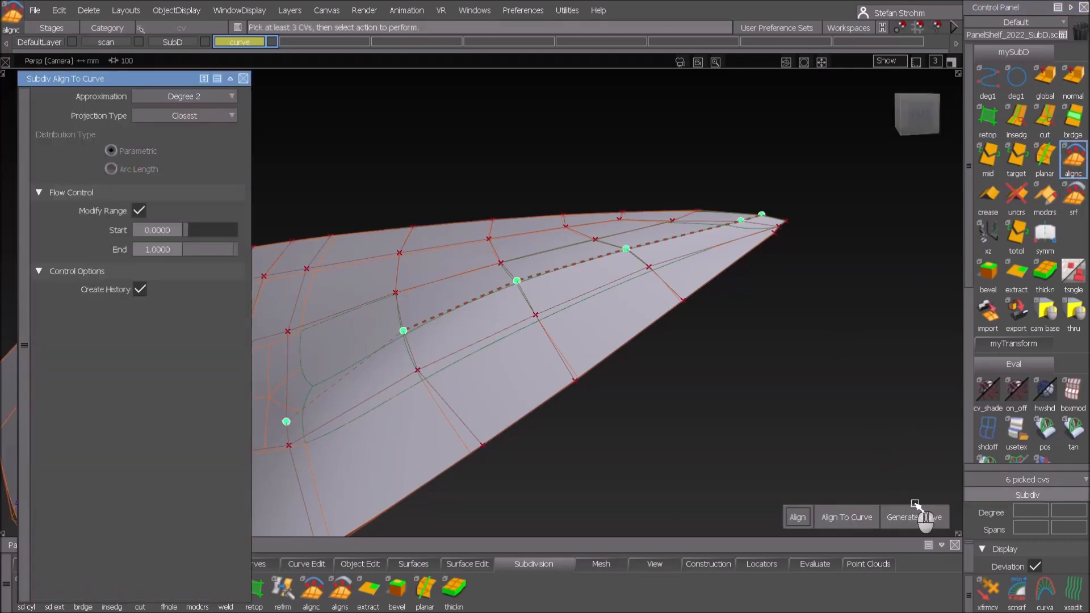
click(913, 517)
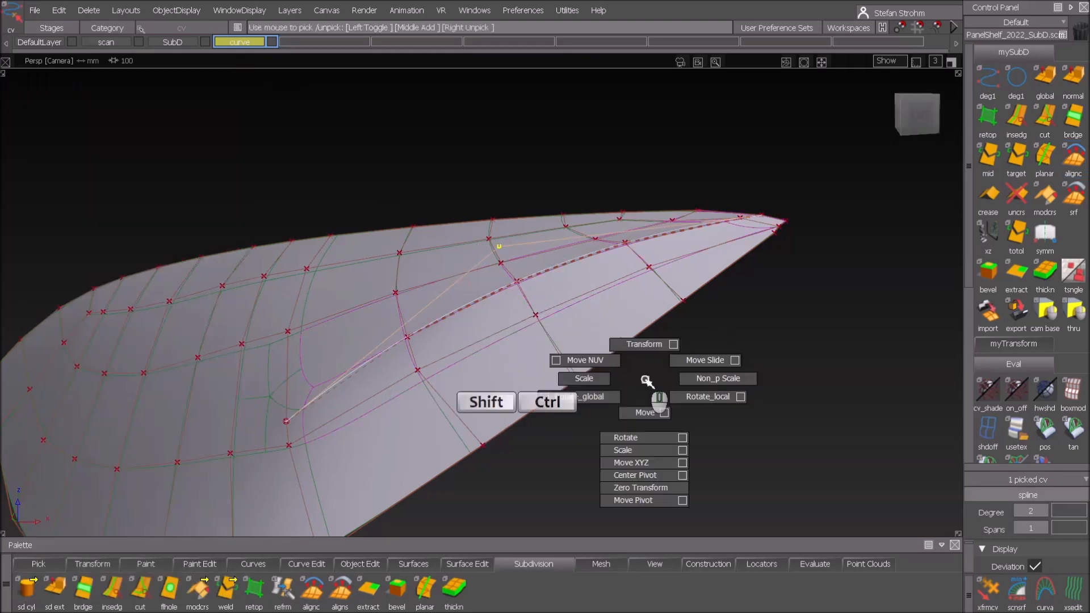
click(643, 413)
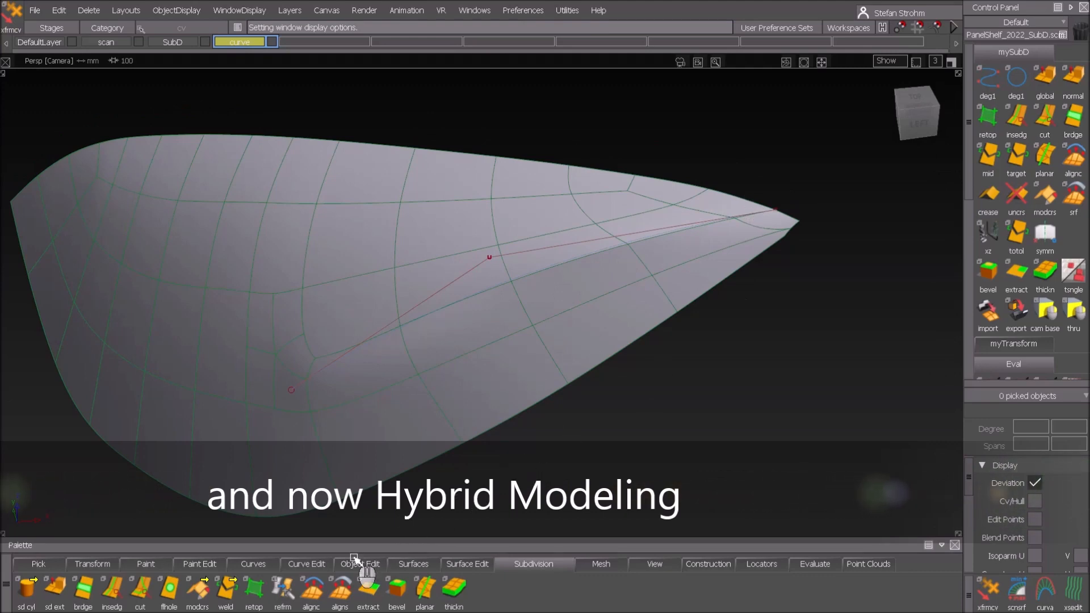
Build a G1 surface fillet along the ridge with Start set to Edge Align
click(425, 564)
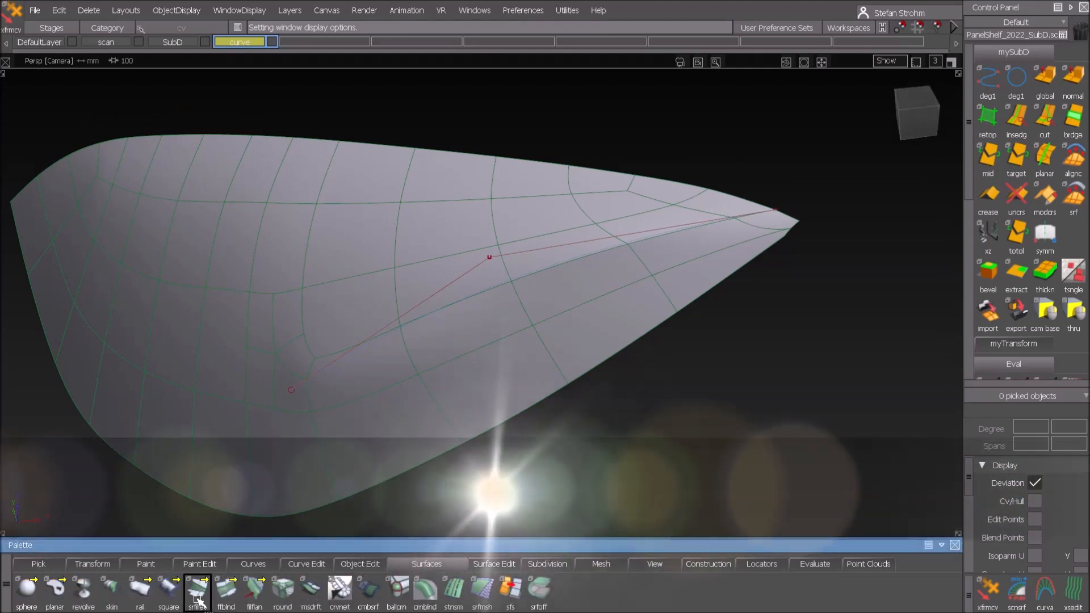
click(198, 590)
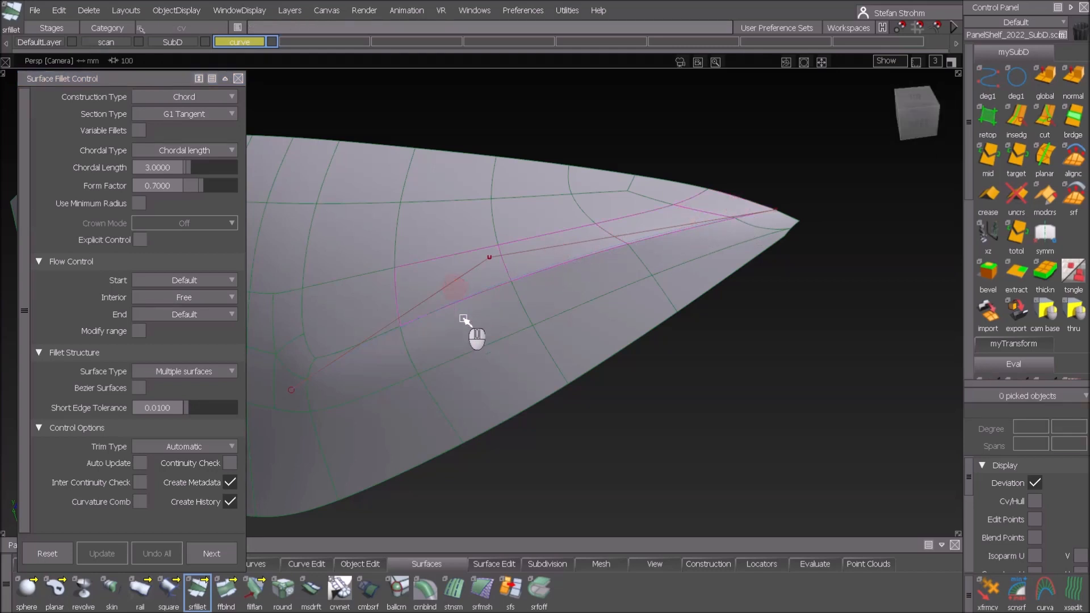
click(464, 319)
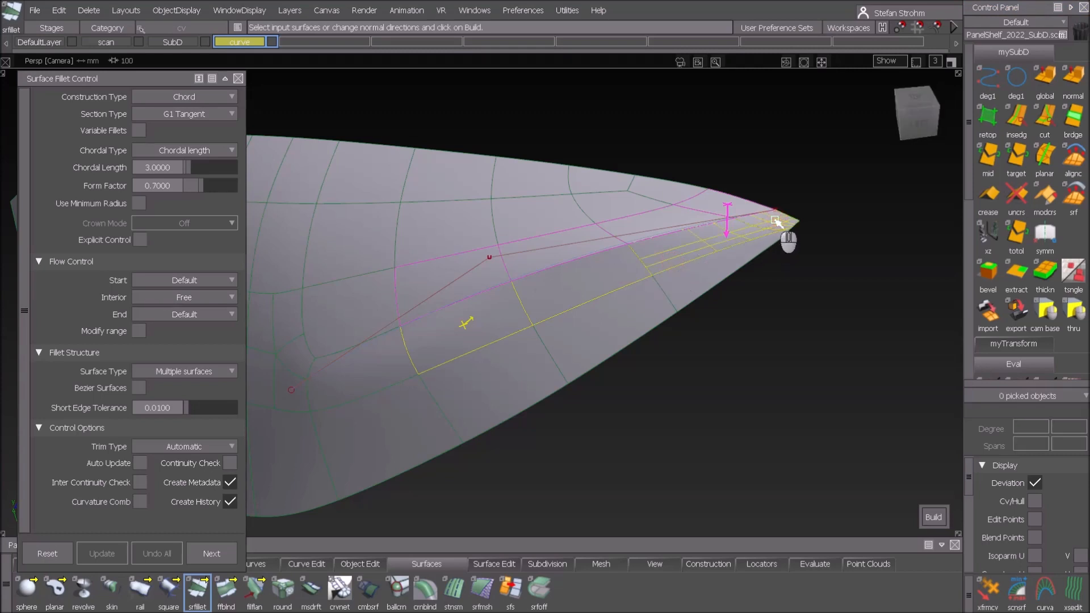
mouse_move(925, 525)
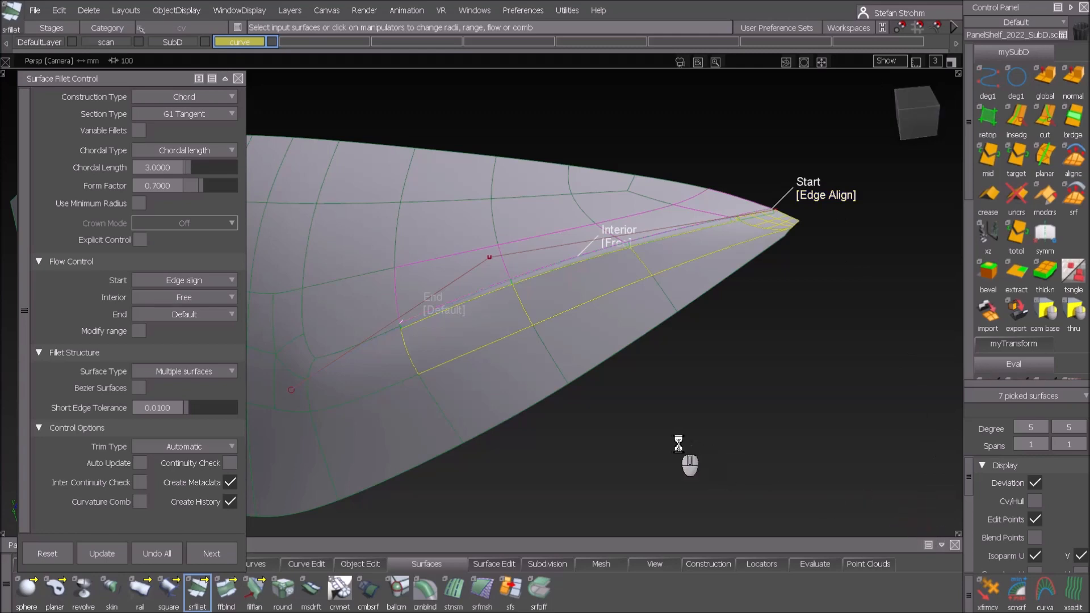
click(102, 553)
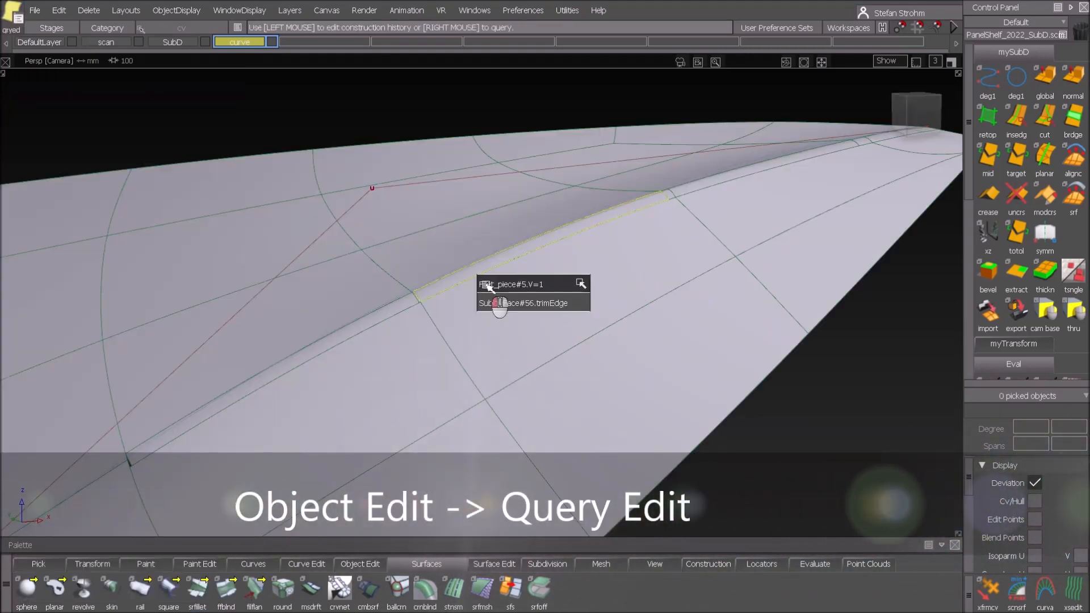
Rebuild the ridge fillet with Chordal Length 6 and End set to Edge Align
click(197, 587)
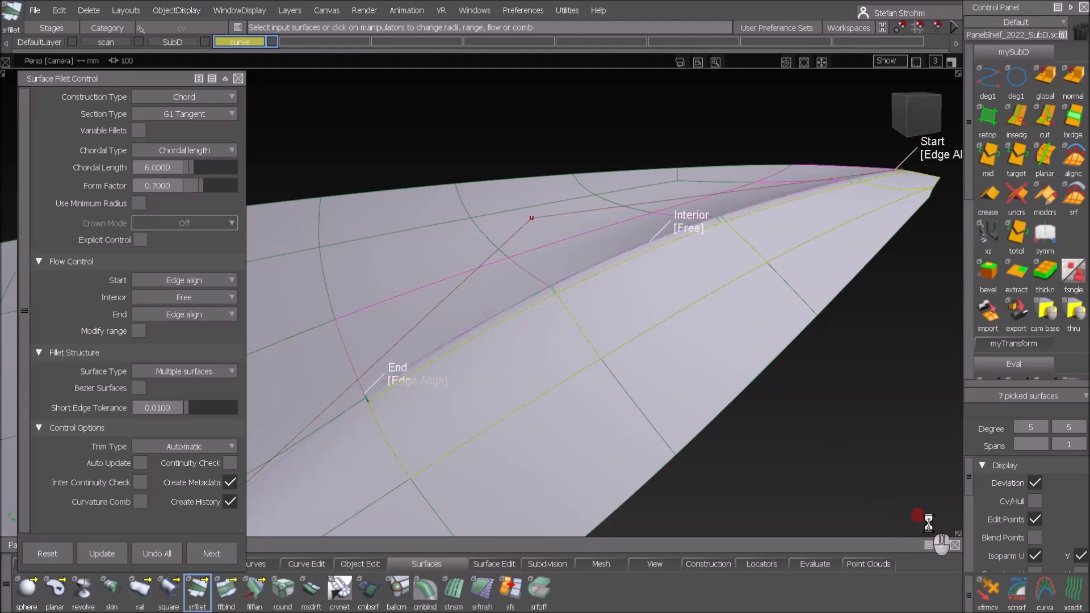
click(102, 553)
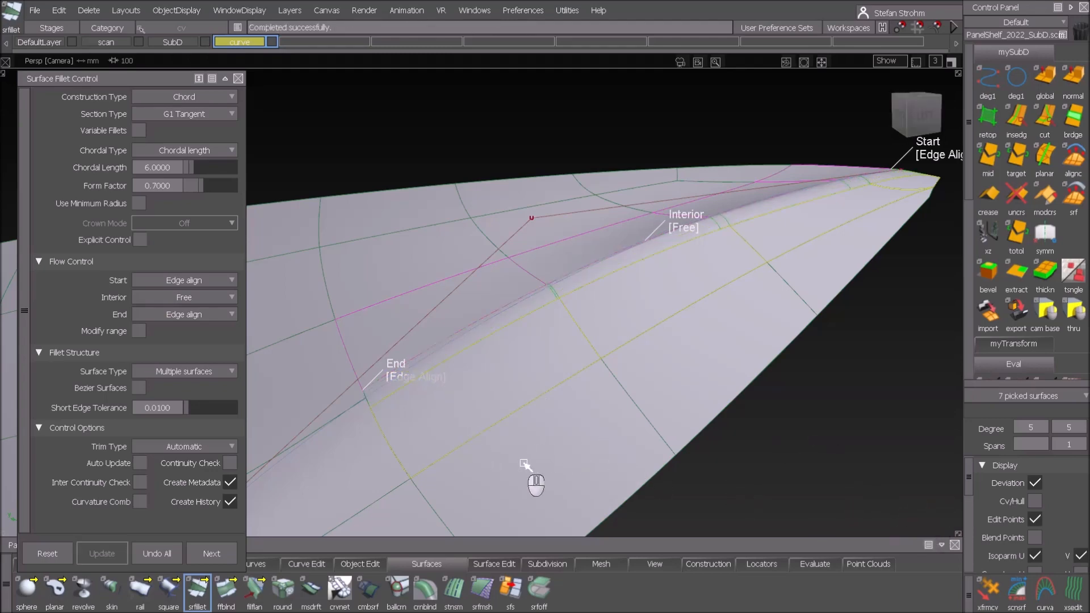